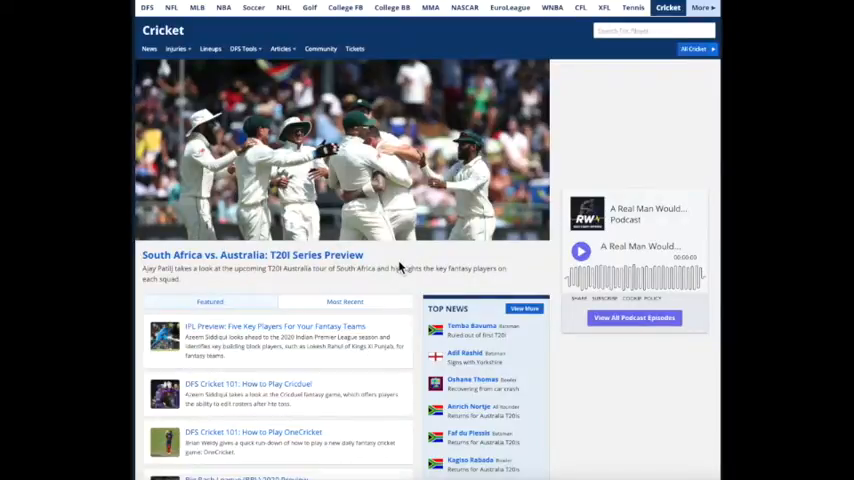
mouse_move(417, 270)
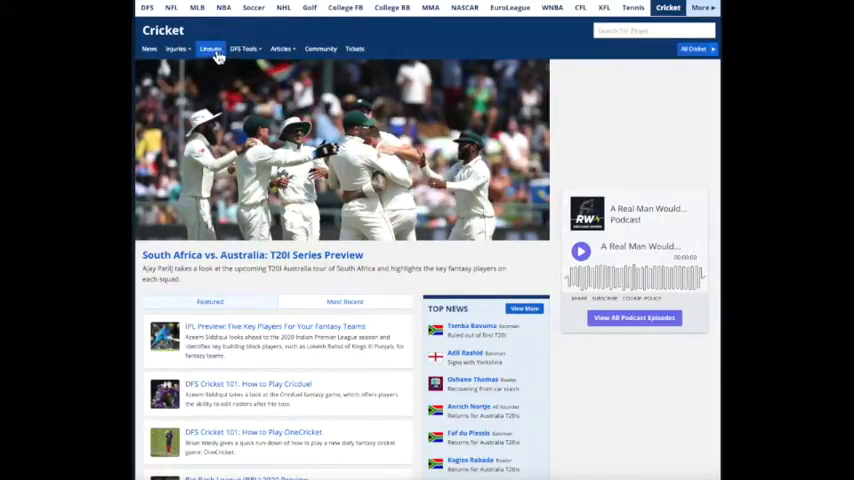
Review South Africa's and Australia's expected XIs for February 21 on the cricket Lineups page
click(211, 49)
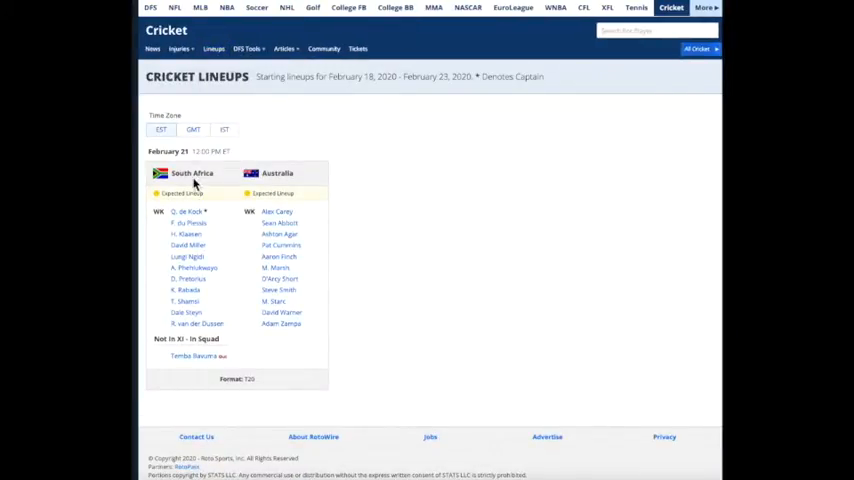
mouse_move(318, 183)
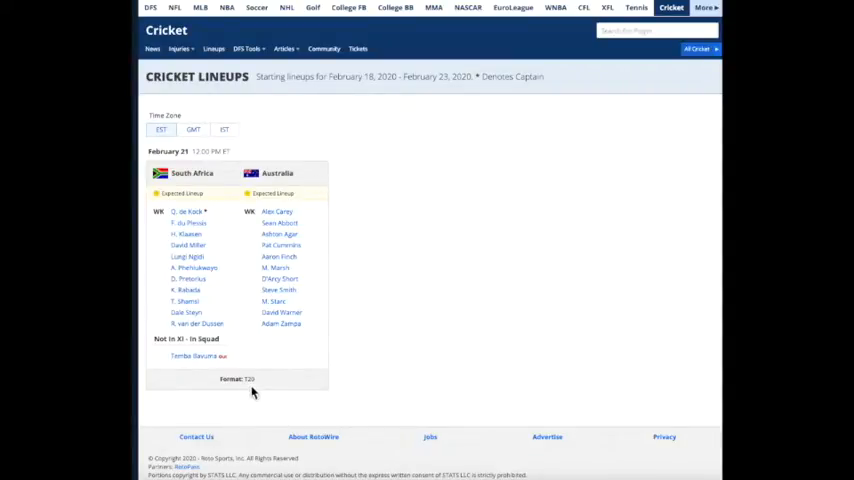
mouse_move(336, 216)
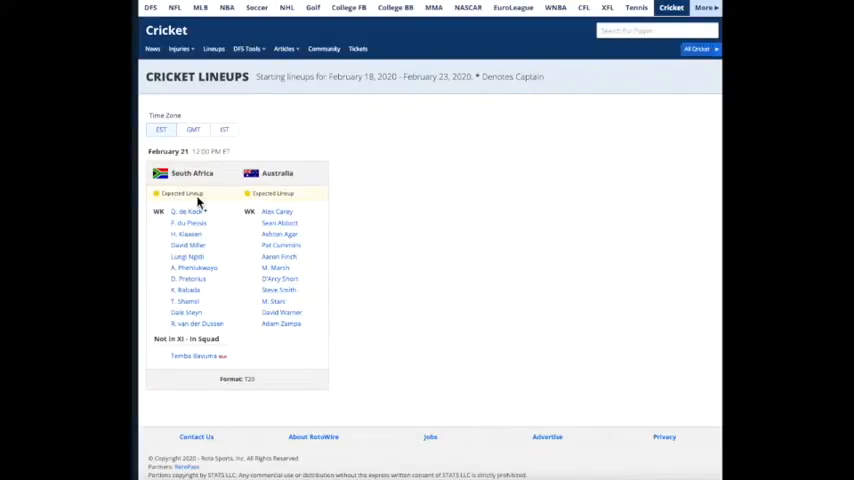
mouse_move(207, 227)
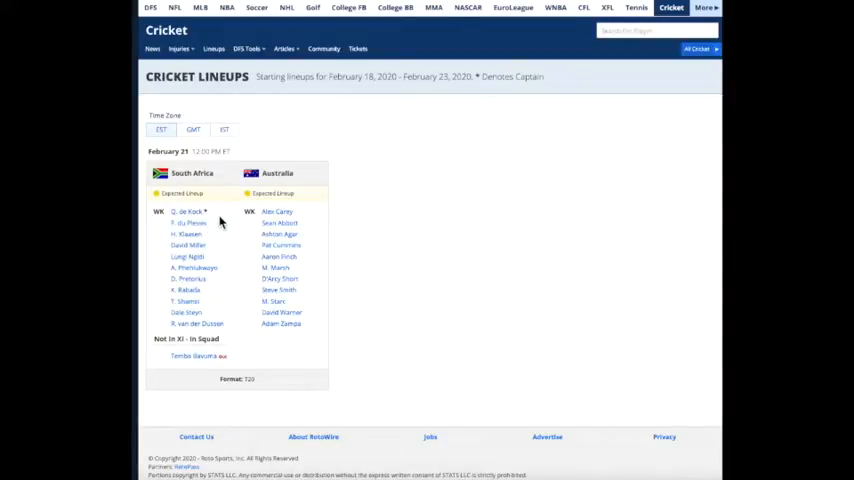
mouse_move(223, 234)
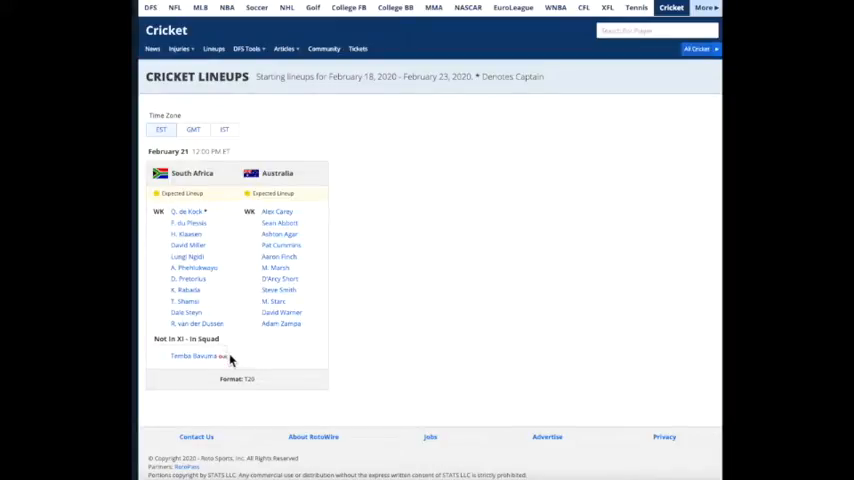
mouse_move(228, 366)
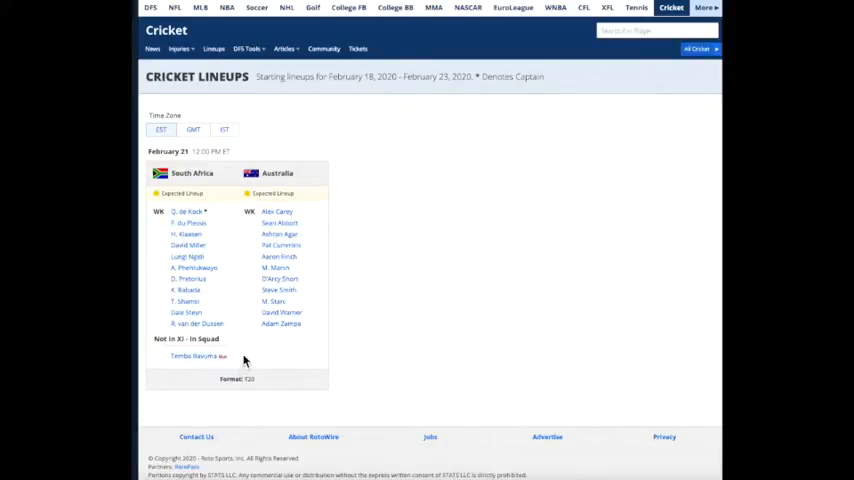
mouse_move(180, 190)
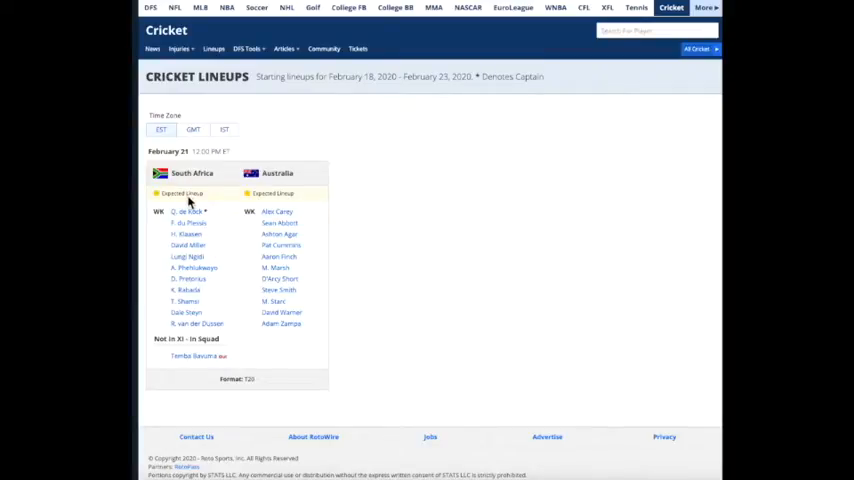
mouse_move(248, 210)
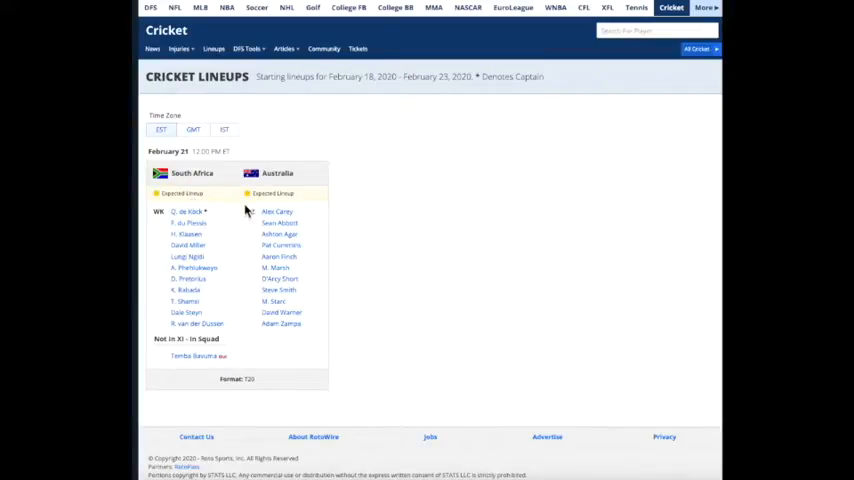
mouse_move(234, 362)
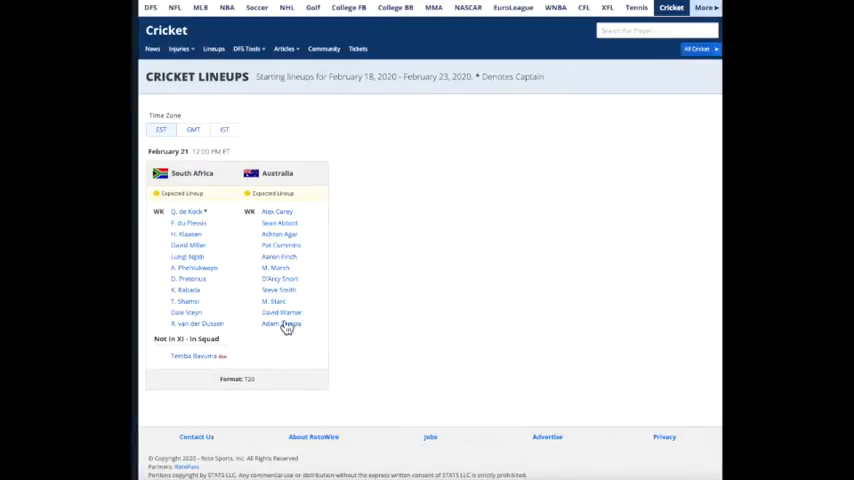
mouse_move(334, 261)
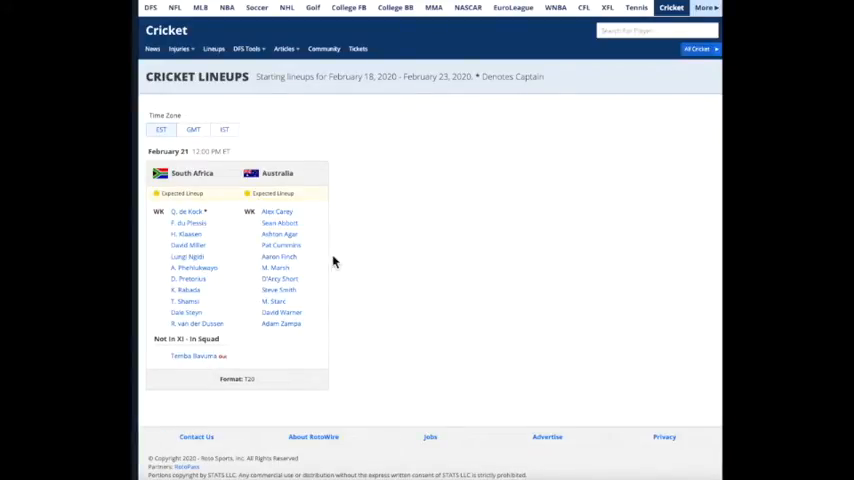
click(247, 48)
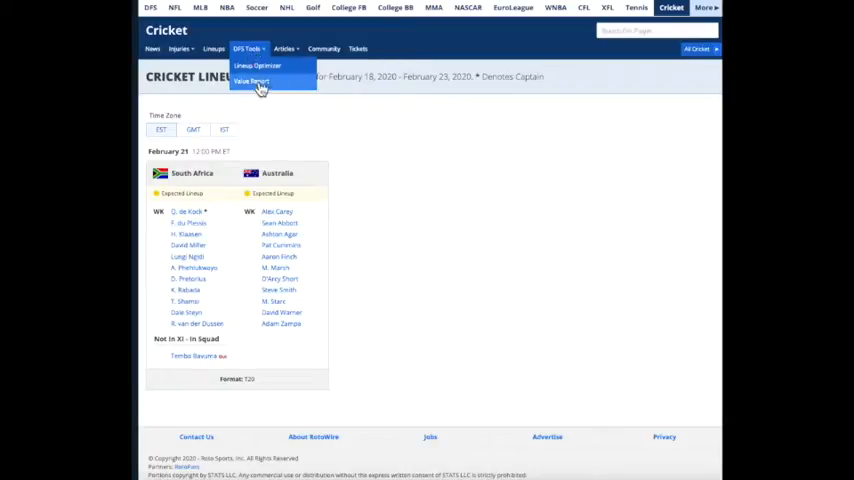
Sort the Dream11 cricket value report by value, then return to the Cricket home page
click(250, 82)
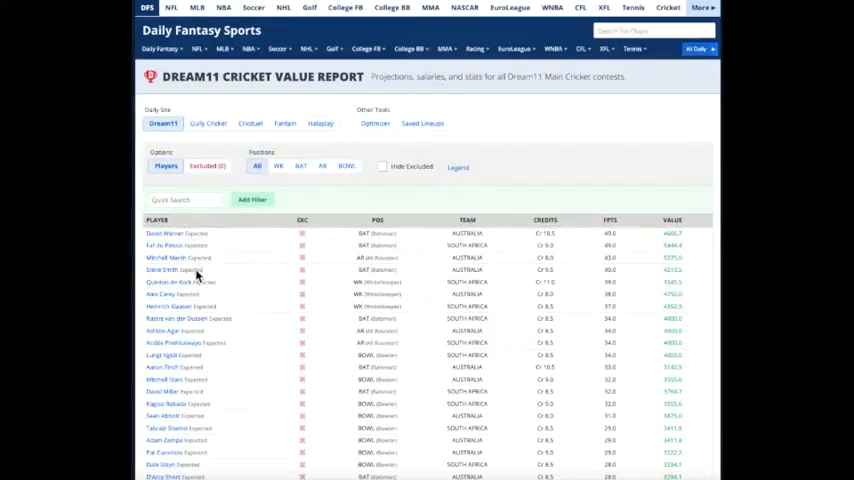
mouse_move(472, 282)
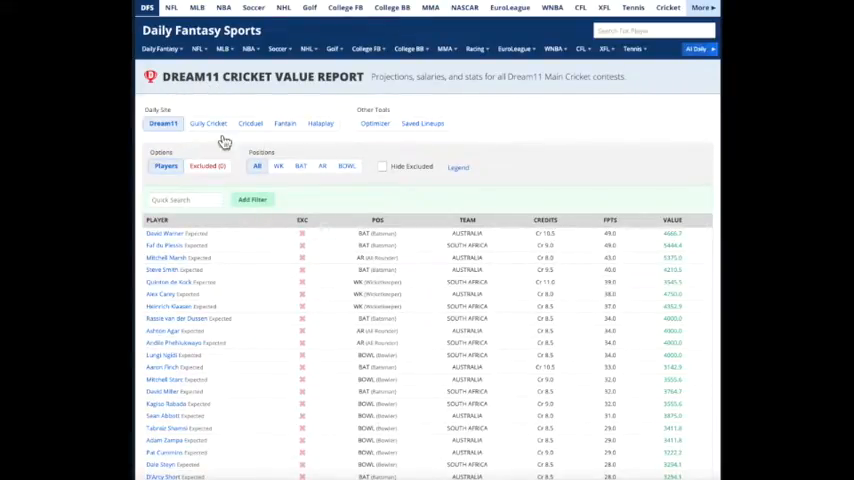
mouse_move(553, 230)
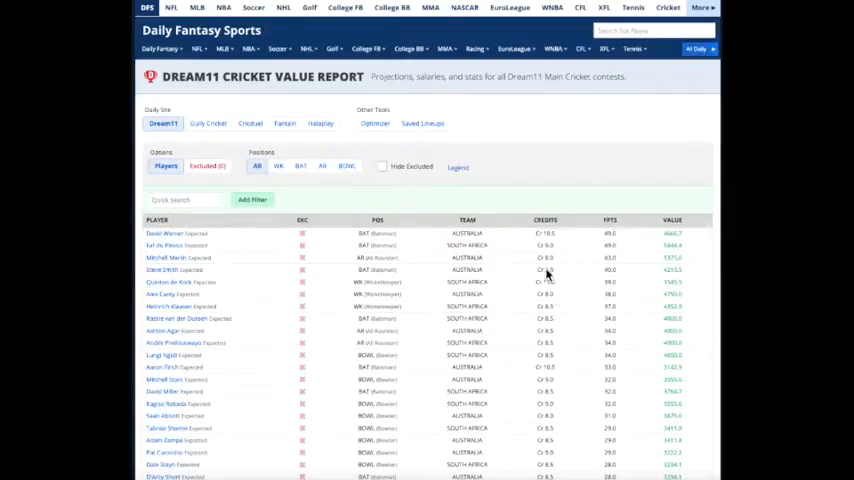
mouse_move(615, 240)
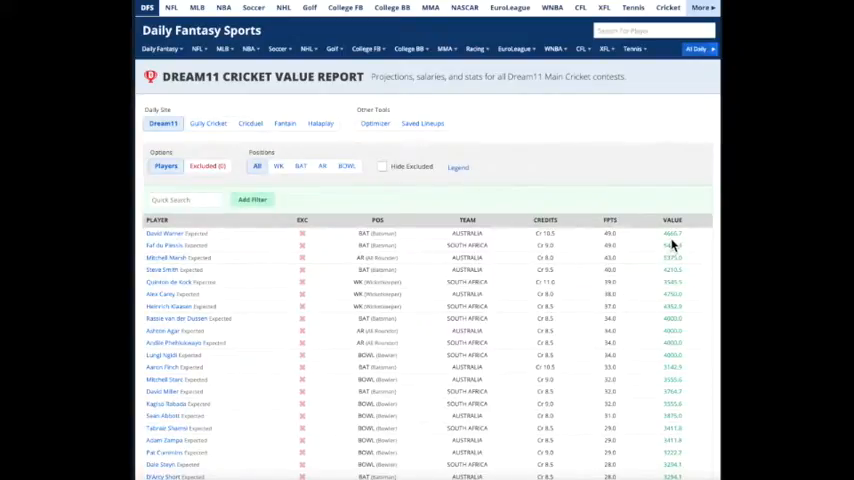
mouse_move(565, 241)
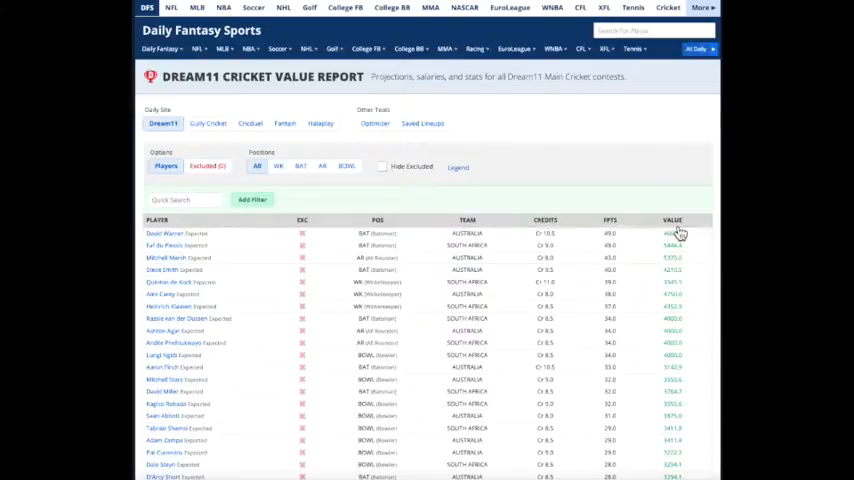
click(672, 220)
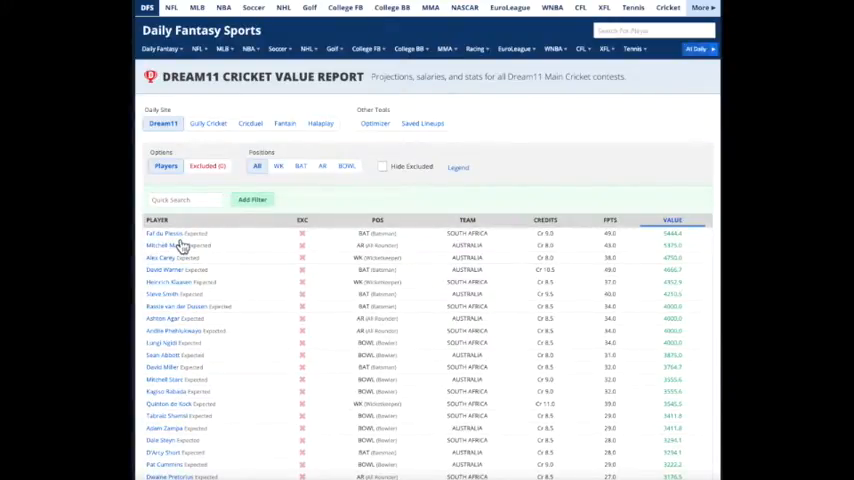
mouse_move(560, 260)
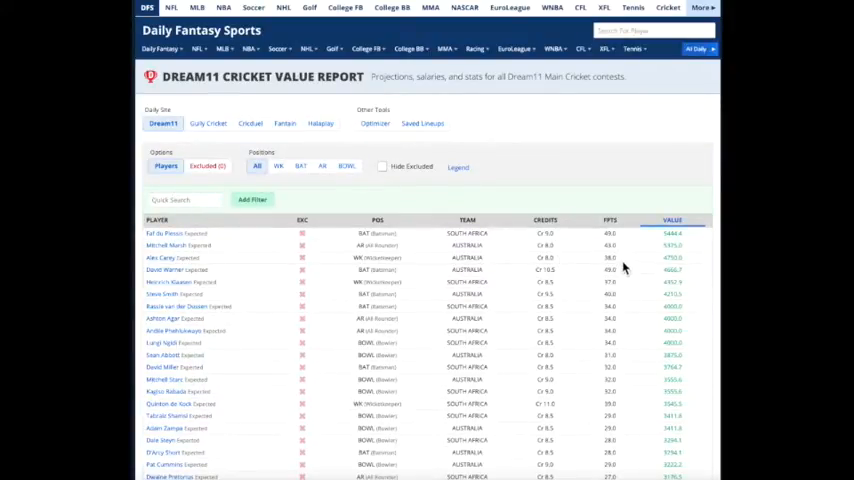
mouse_move(550, 262)
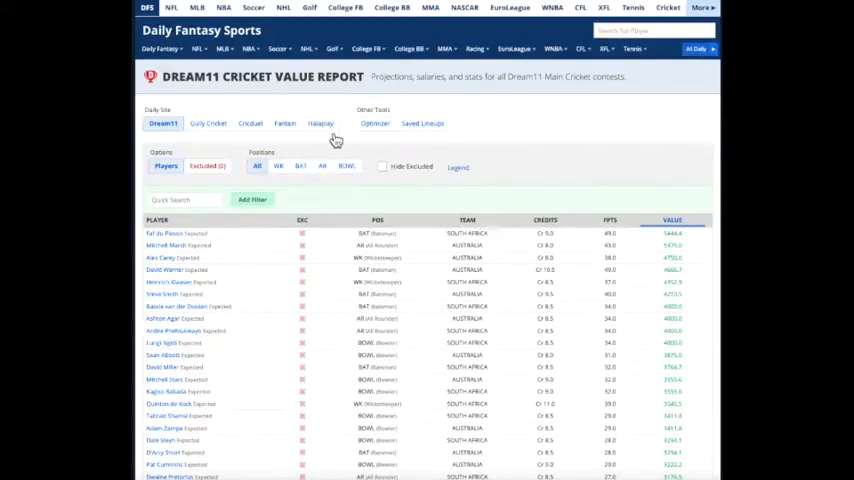
click(581, 48)
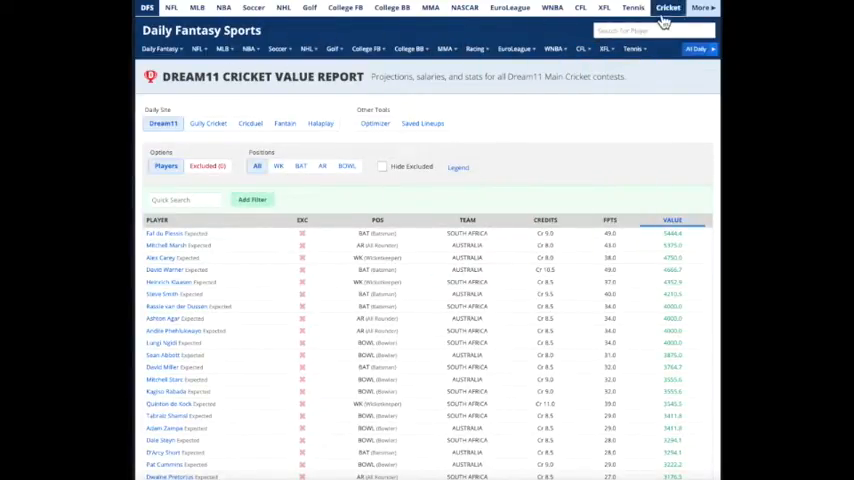
click(667, 8)
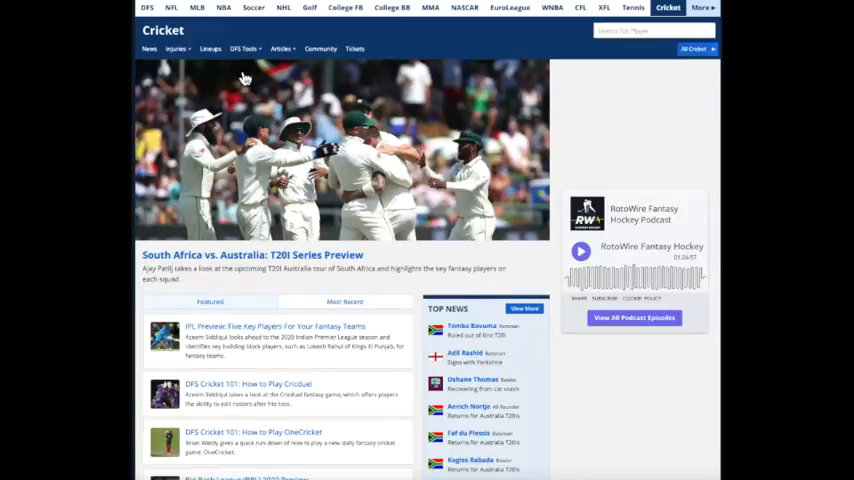
Open the Dream11 Cricket Lineup Optimizer from the DFS Tools menu
click(245, 48)
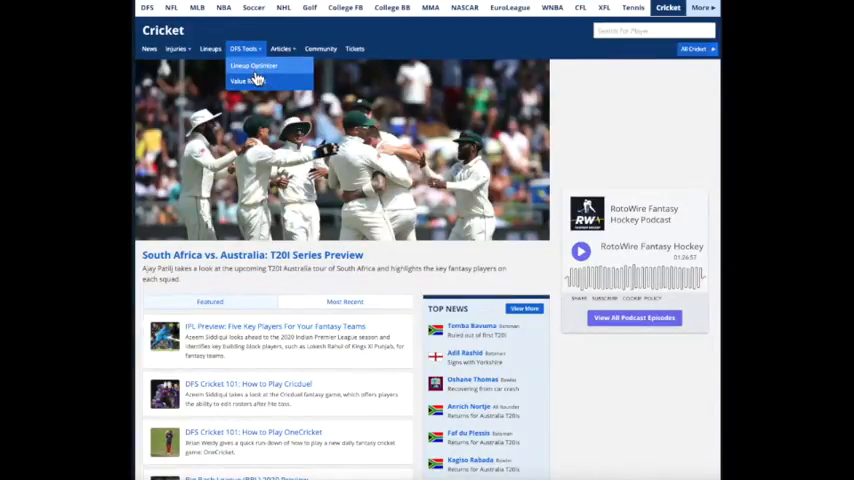
click(253, 65)
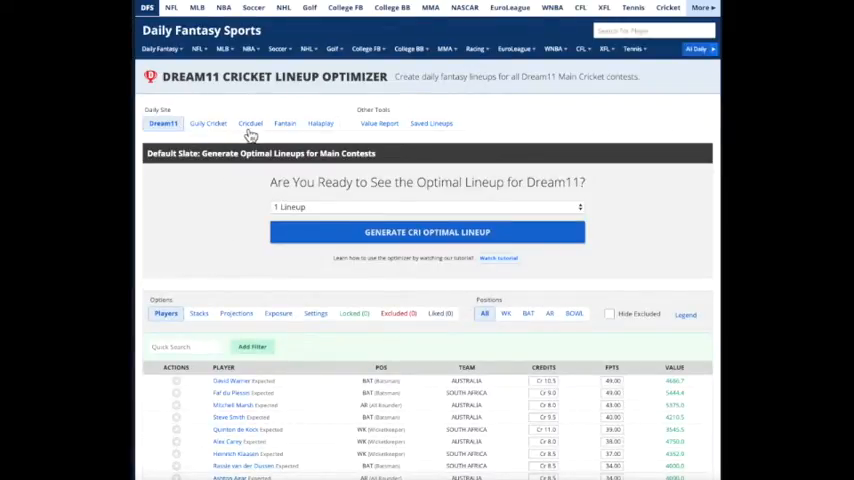
mouse_move(322, 135)
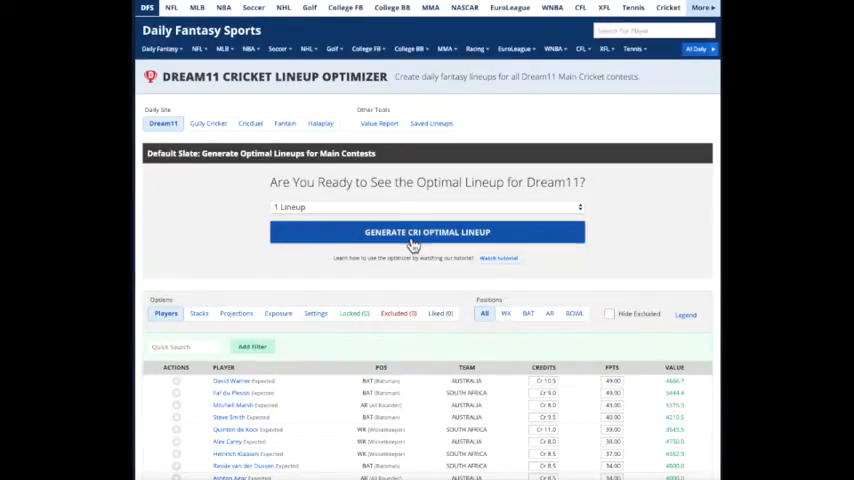
Generate an optimal 11-player lineup (99.5 credits, 427 points) and view the player pool
click(427, 232)
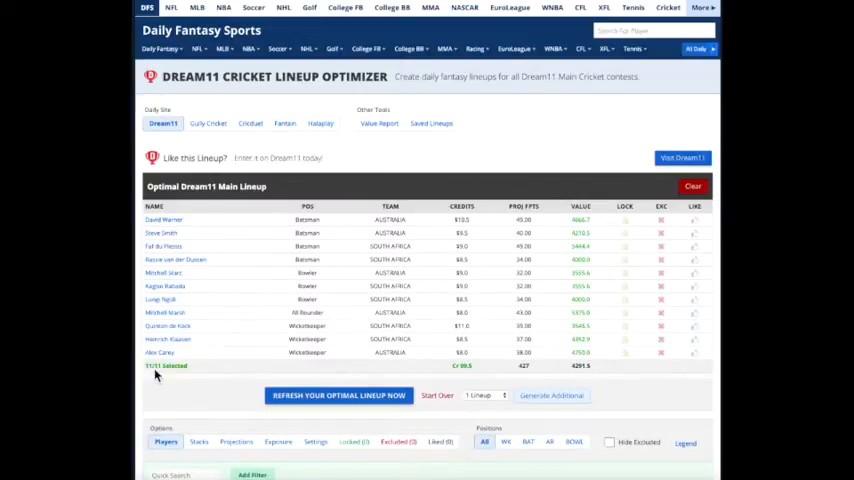
mouse_move(137, 388)
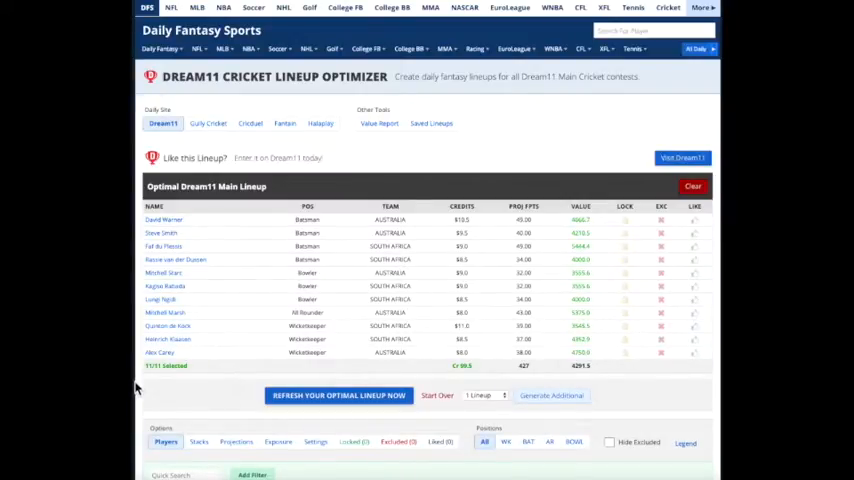
mouse_move(472, 244)
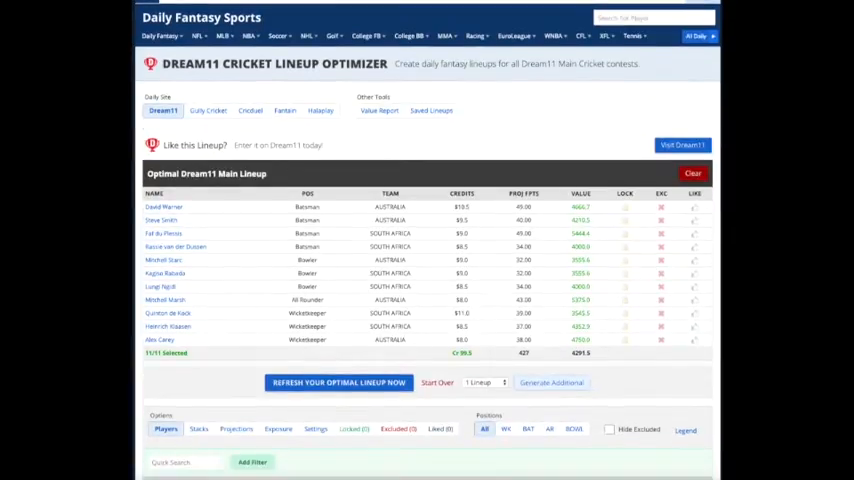
scroll(down, 3)
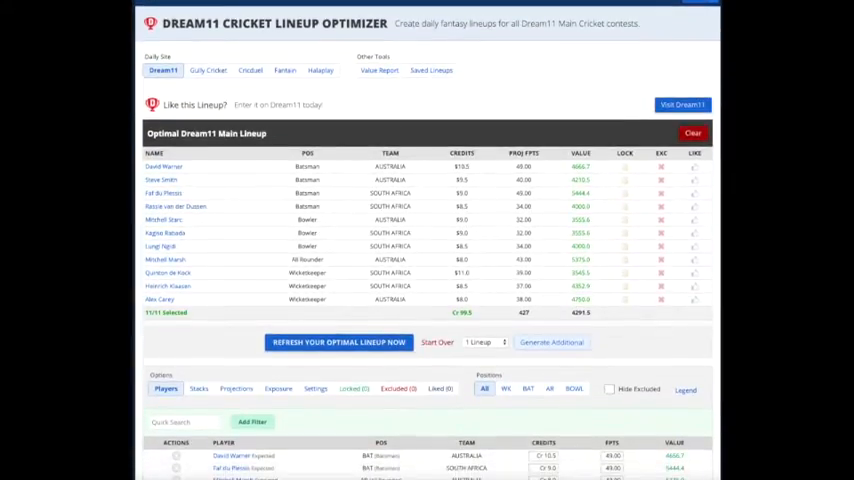
scroll(down, 3)
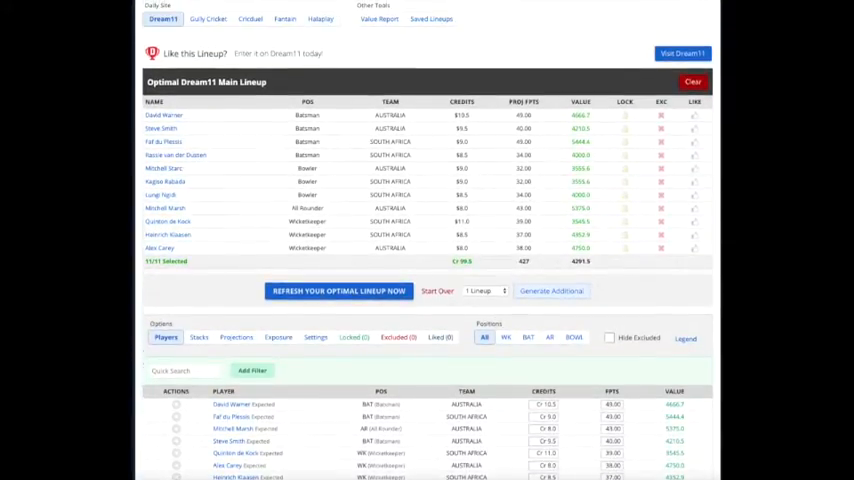
scroll(down, 3)
text(50)
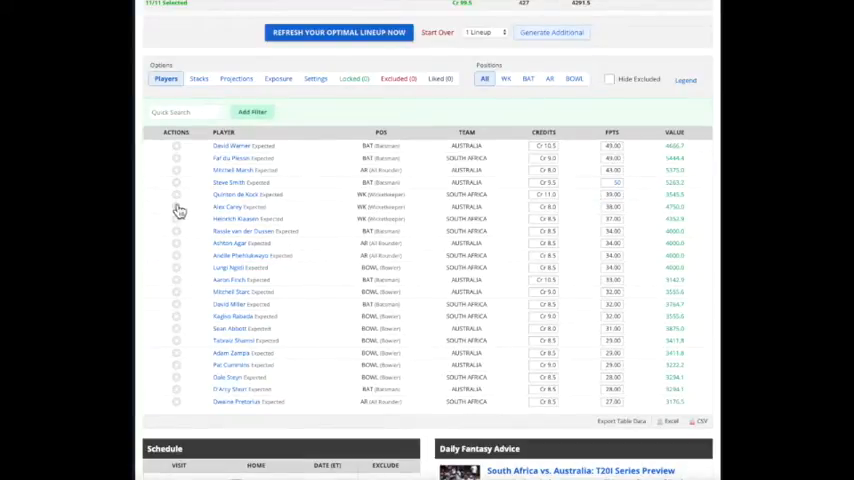
Refresh the optimal lineup to 437 projected points at 99.5 credits and review it
scroll(down, 3)
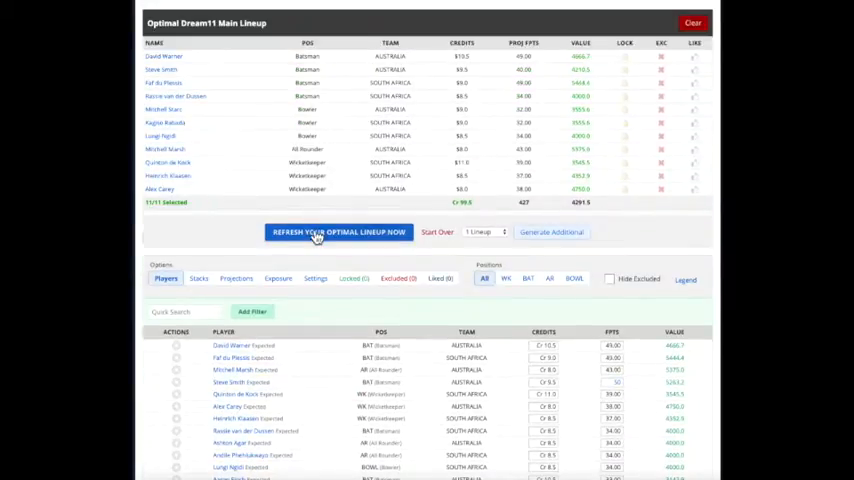
click(338, 232)
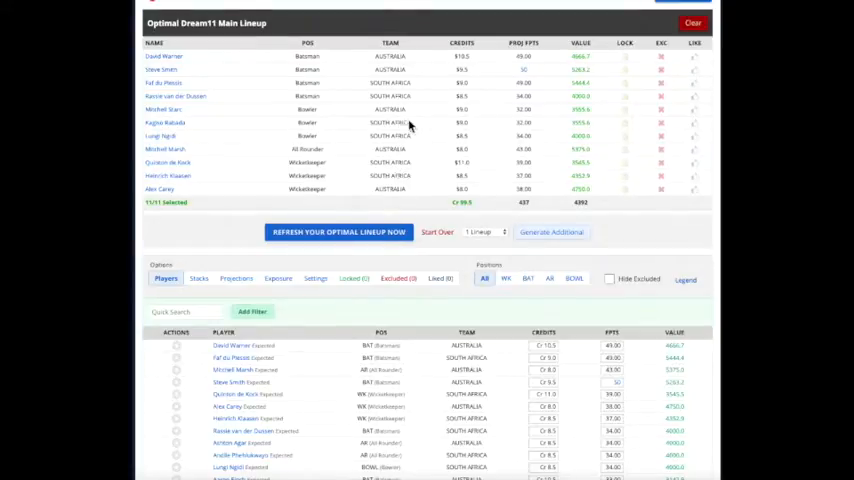
scroll(down, 3)
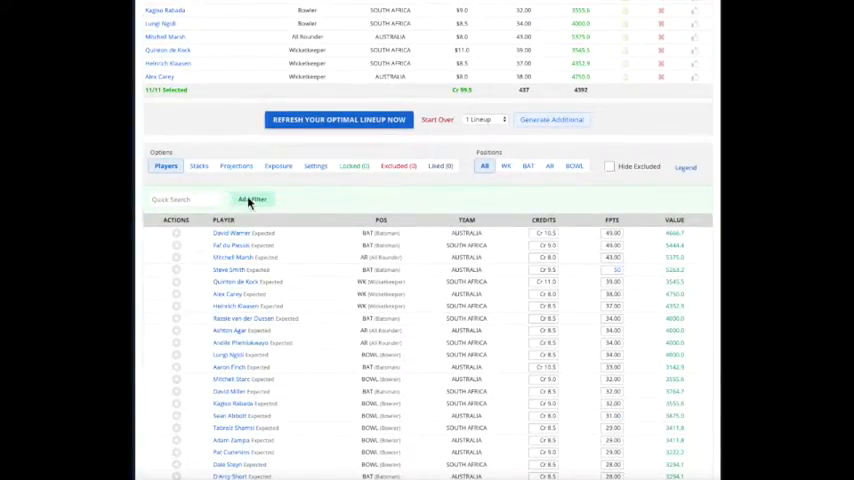
scroll(down, 3)
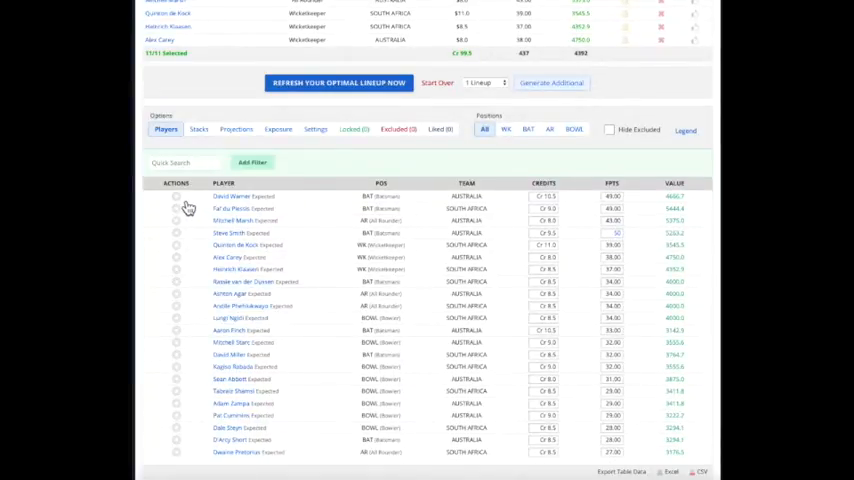
scroll(up, 3)
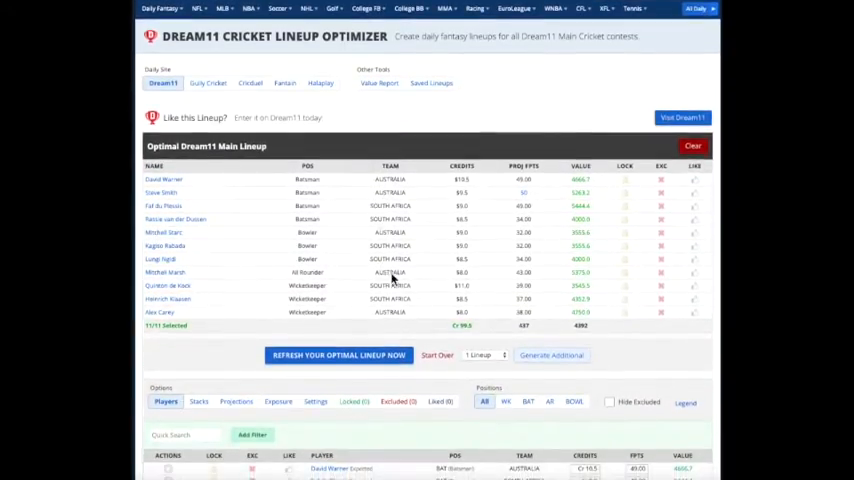
Reset the optimizer with Start Over
click(485, 355)
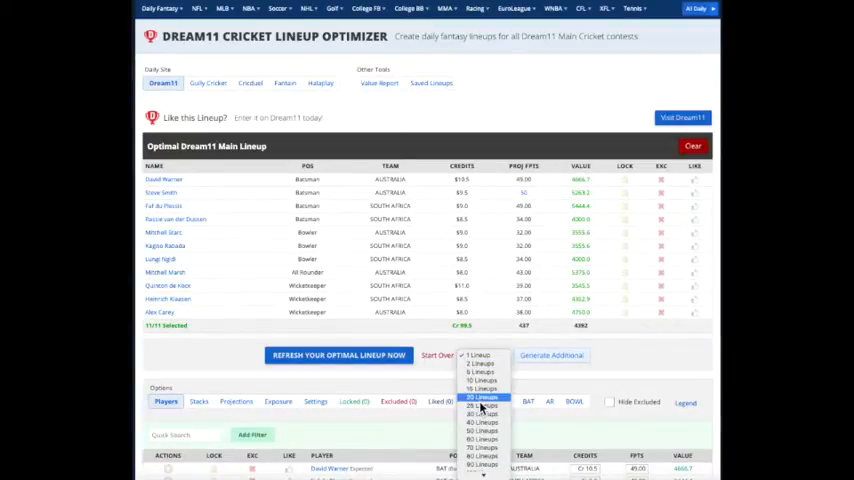
click(483, 398)
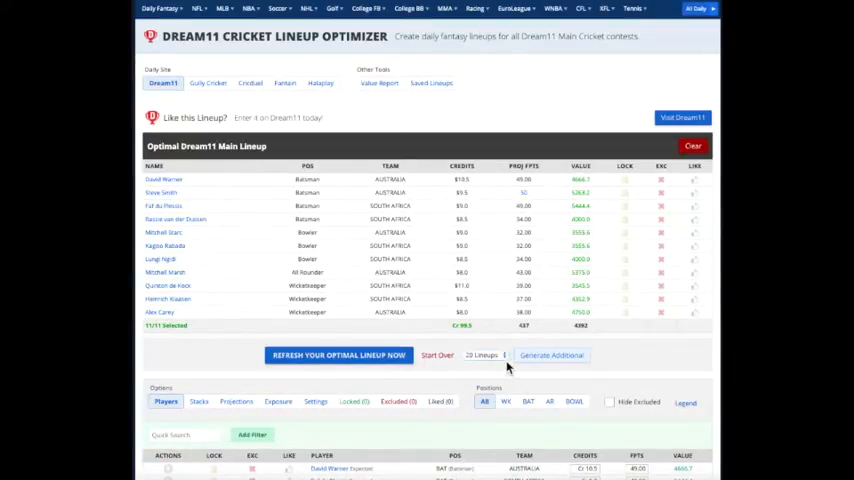
click(485, 355)
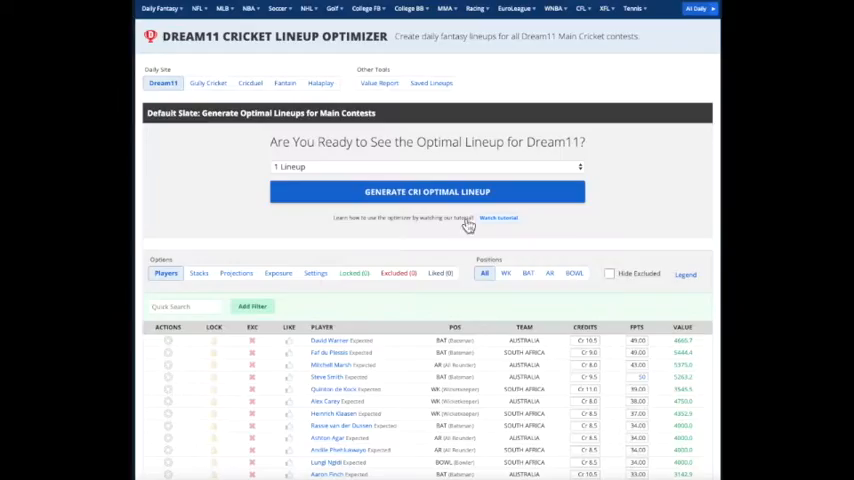
Generate ten optimal lineups projecting about 430–437 points and scroll through them
click(427, 167)
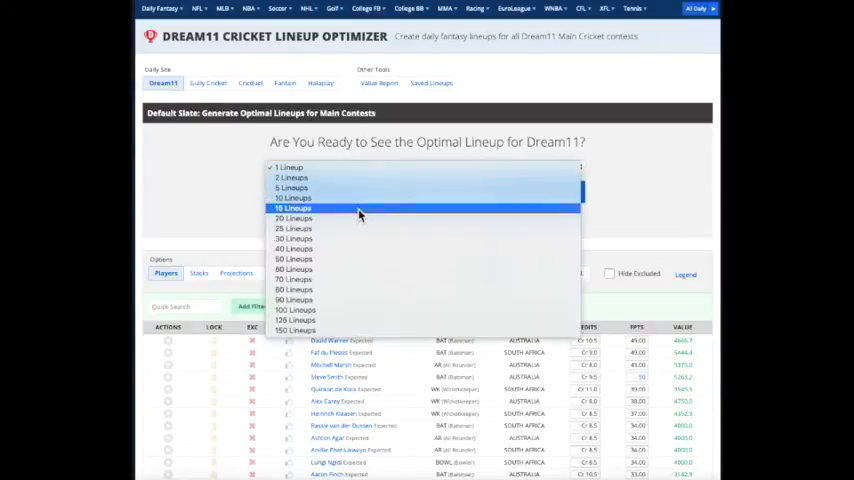
click(294, 197)
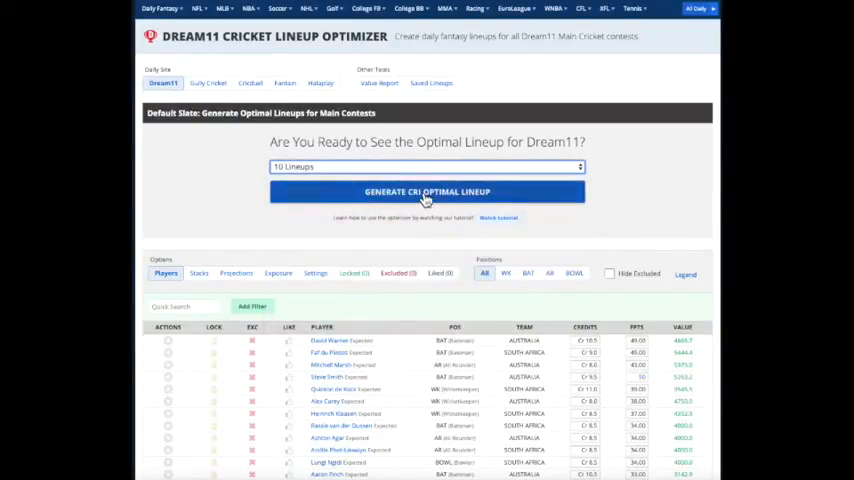
click(427, 191)
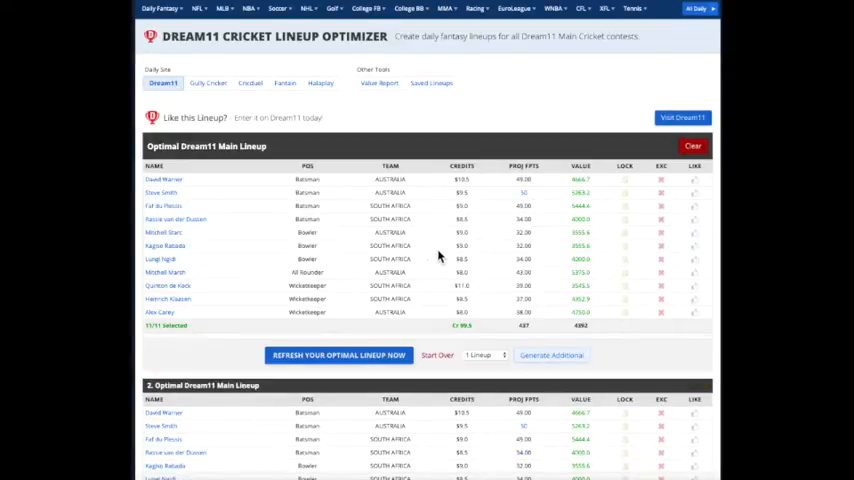
scroll(down, 3)
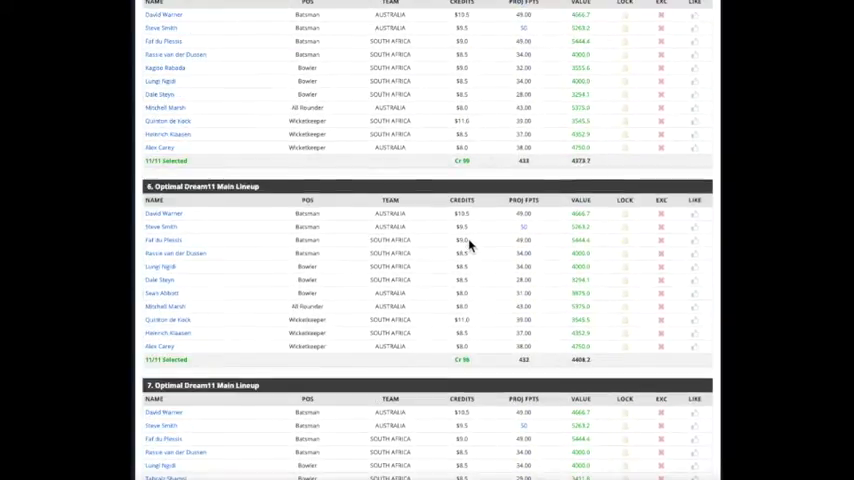
scroll(down, 3)
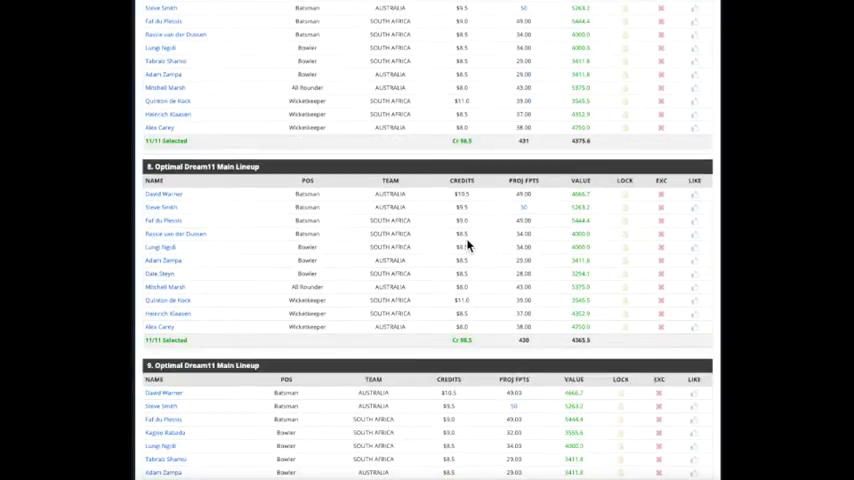
scroll(down, 3)
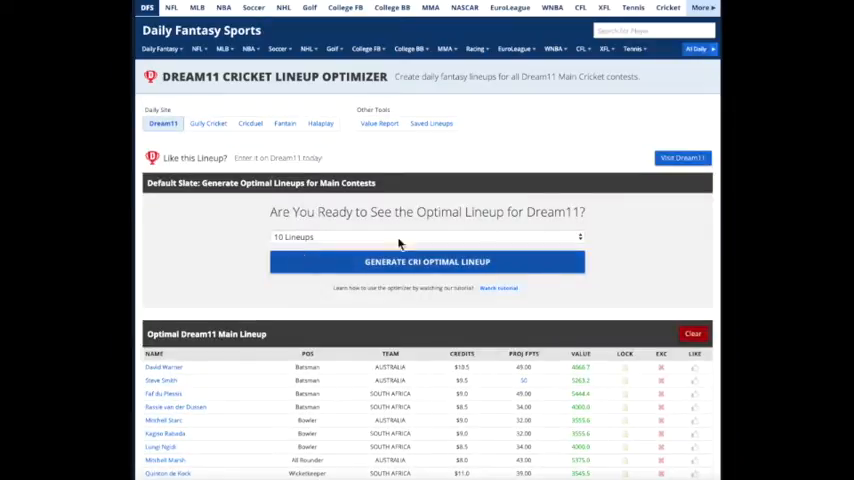
Scroll the Players table to like five players and raise their projected points
scroll(down, 3)
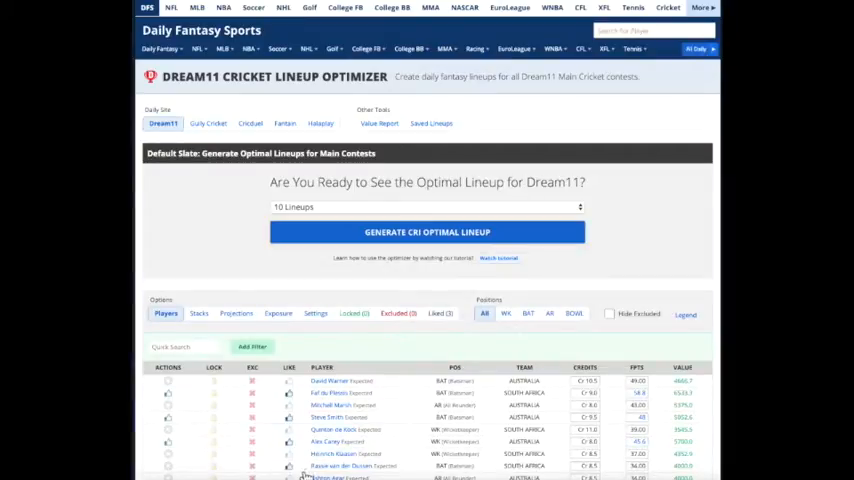
scroll(down, 3)
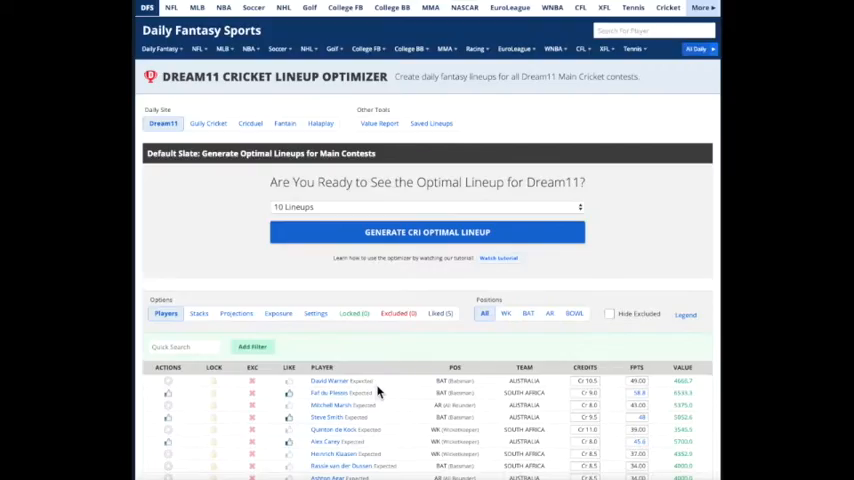
Generate a single optimal lineup built around the liked players
click(426, 207)
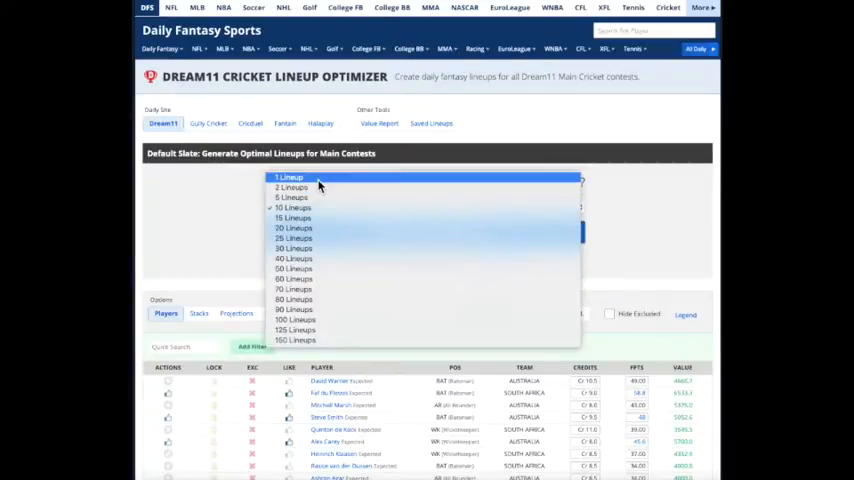
click(290, 177)
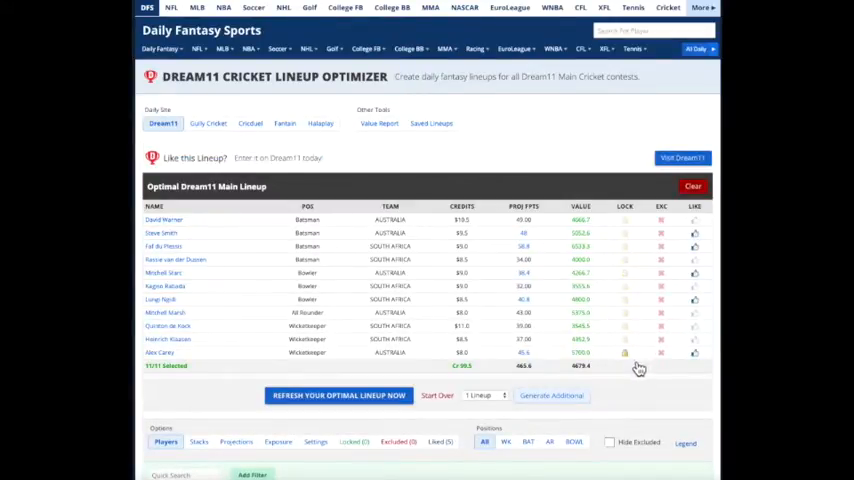
scroll(down, 3)
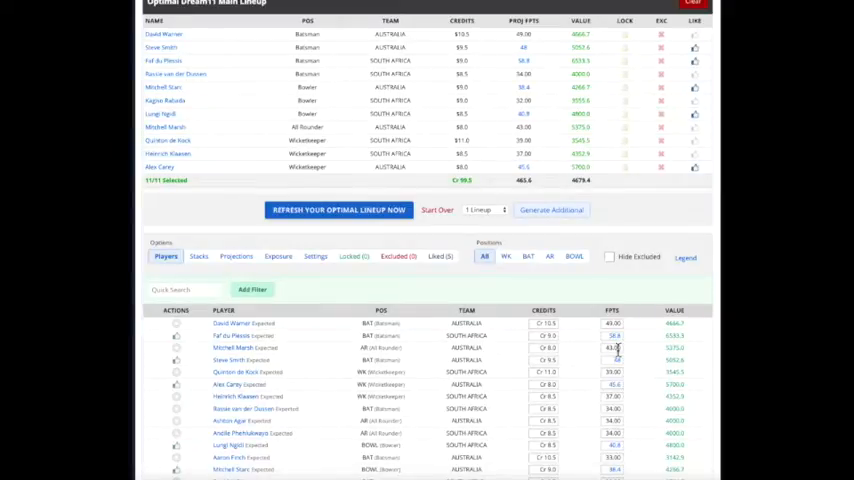
scroll(up, 3)
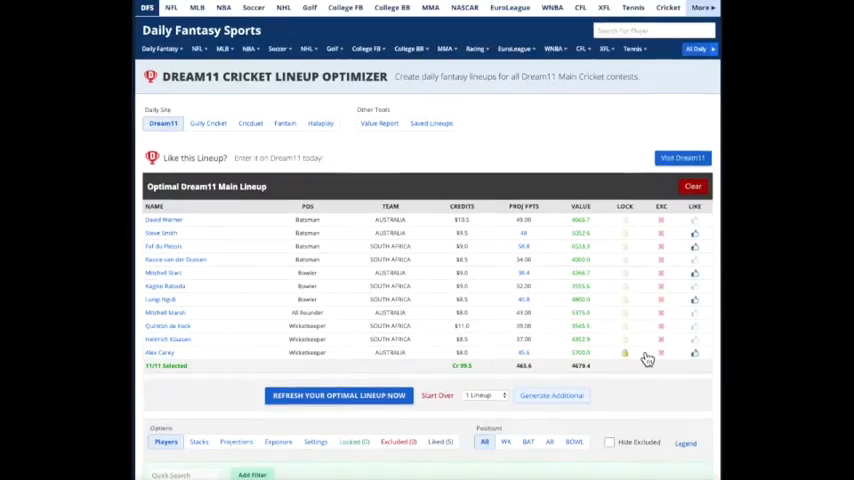
mouse_move(333, 288)
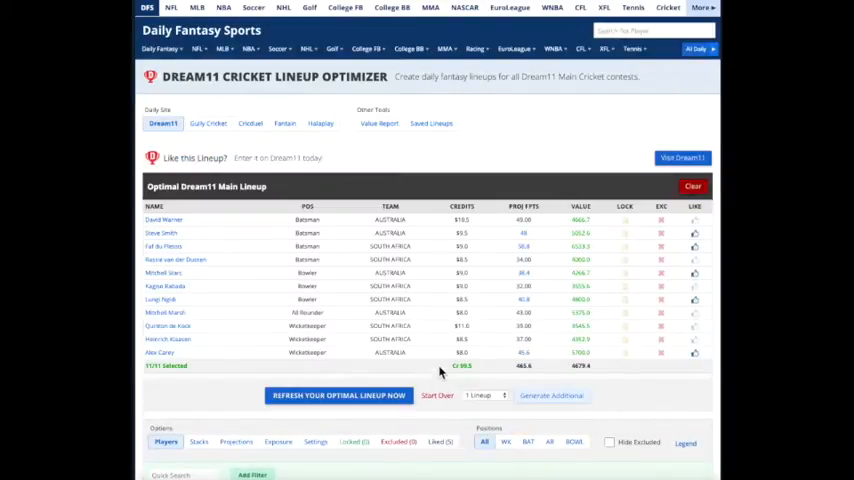
Generate five additional lineups and scroll through the results
click(485, 393)
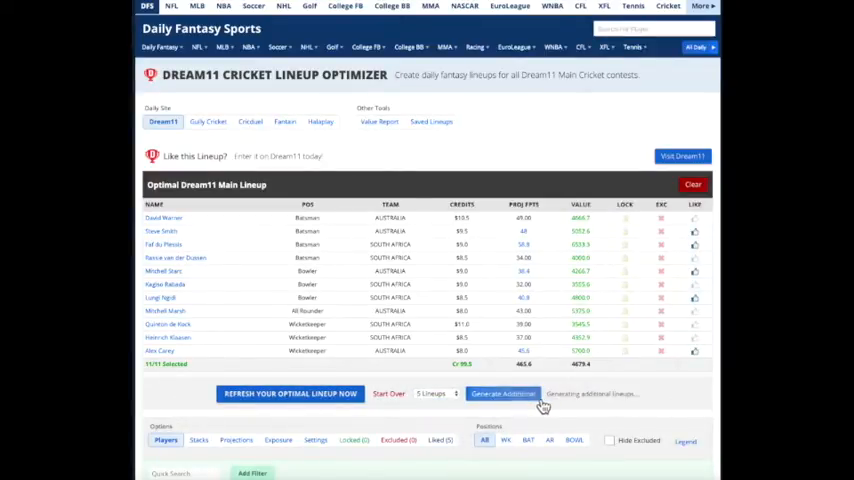
click(503, 393)
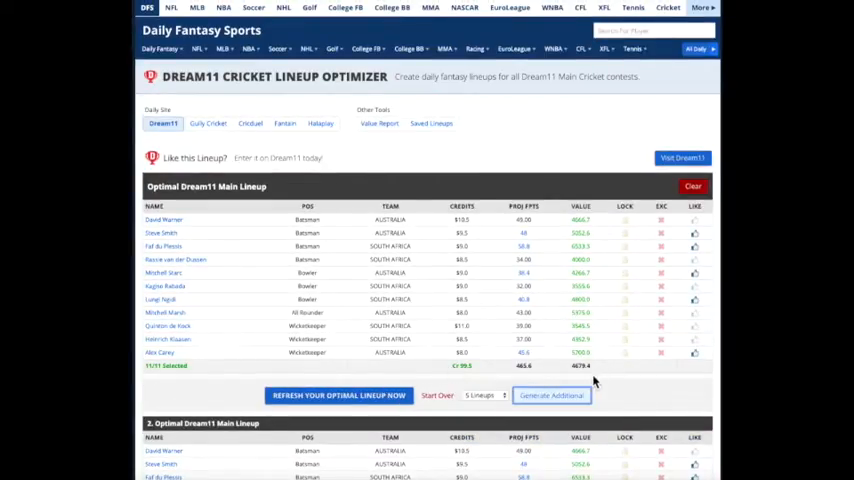
scroll(down, 3)
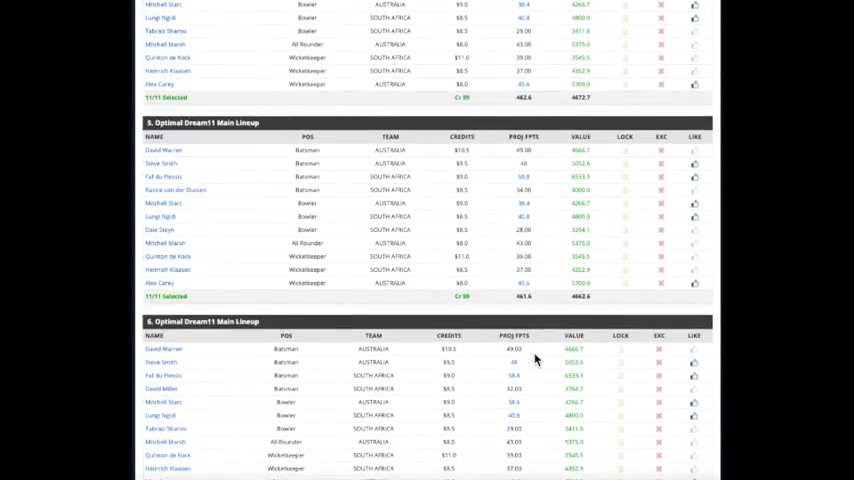
scroll(down, 3)
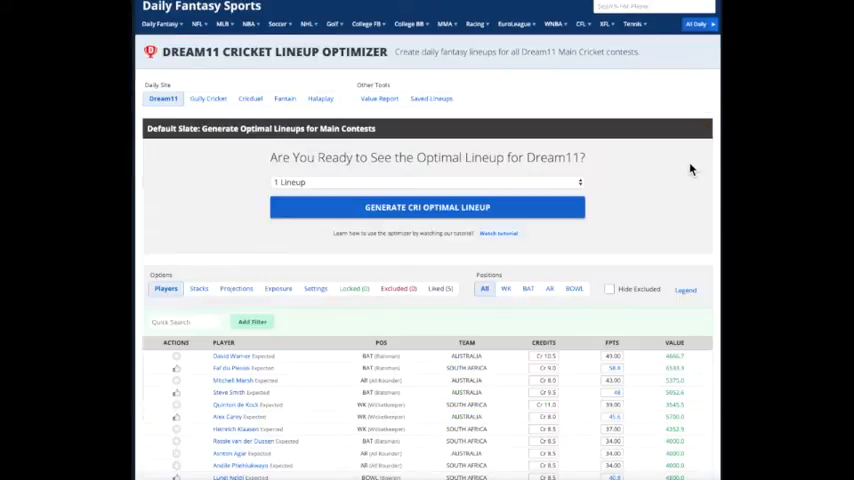
scroll(down, 3)
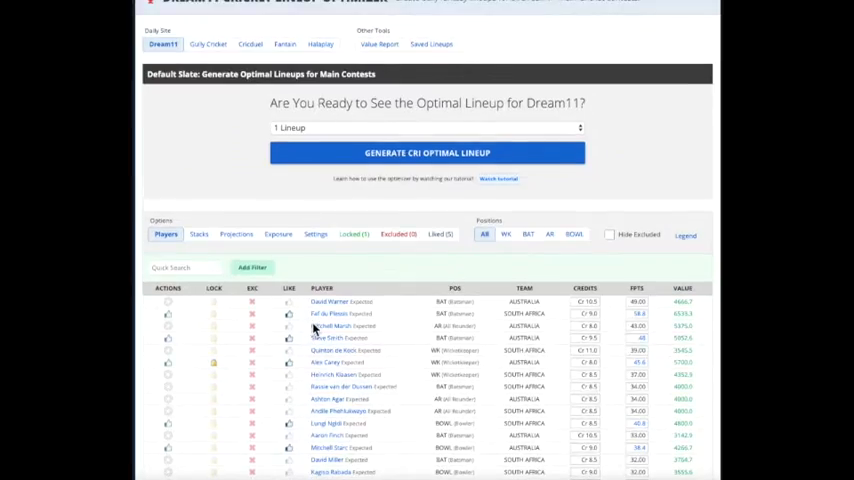
click(427, 127)
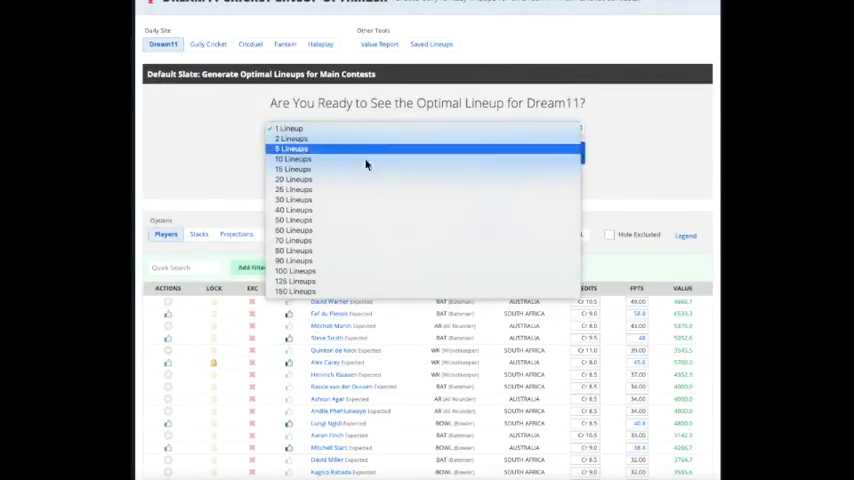
click(293, 159)
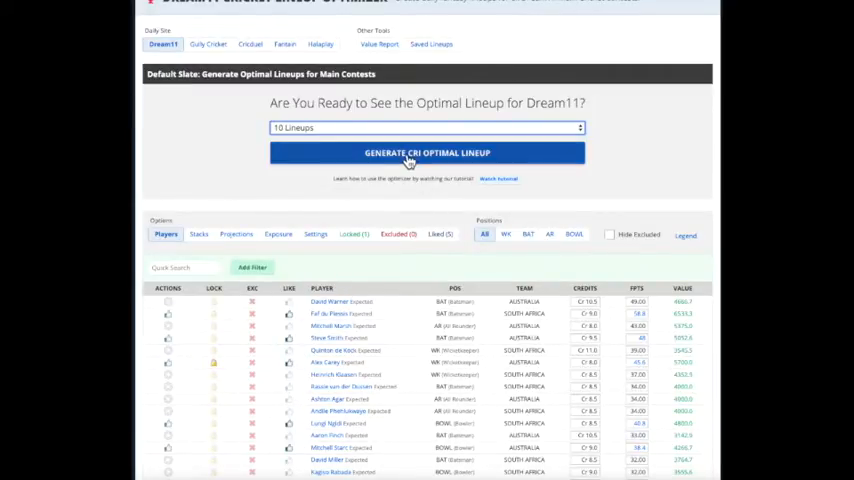
click(427, 152)
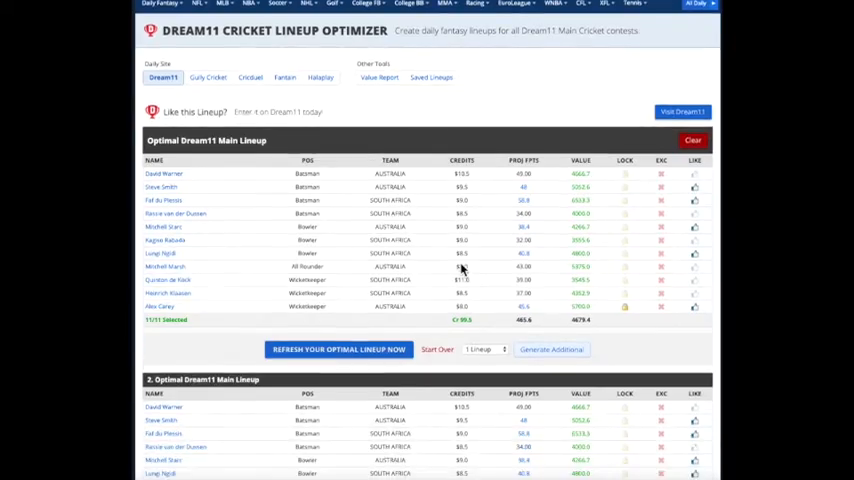
scroll(down, 3)
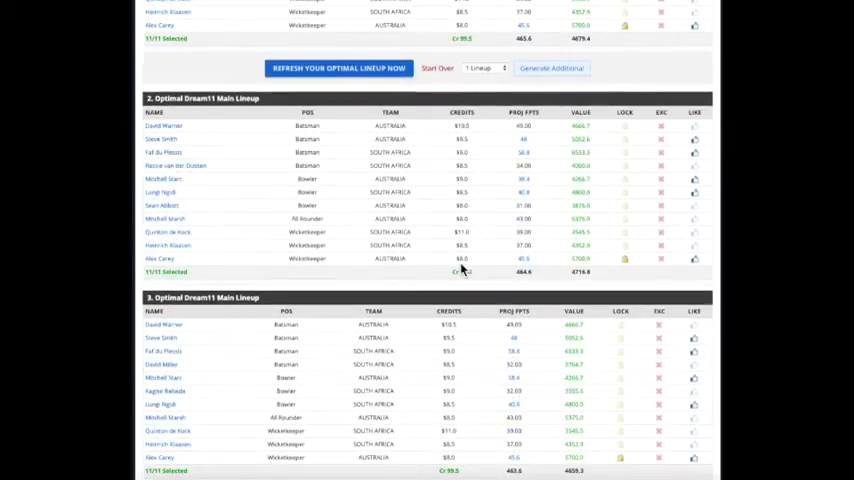
scroll(down, 3)
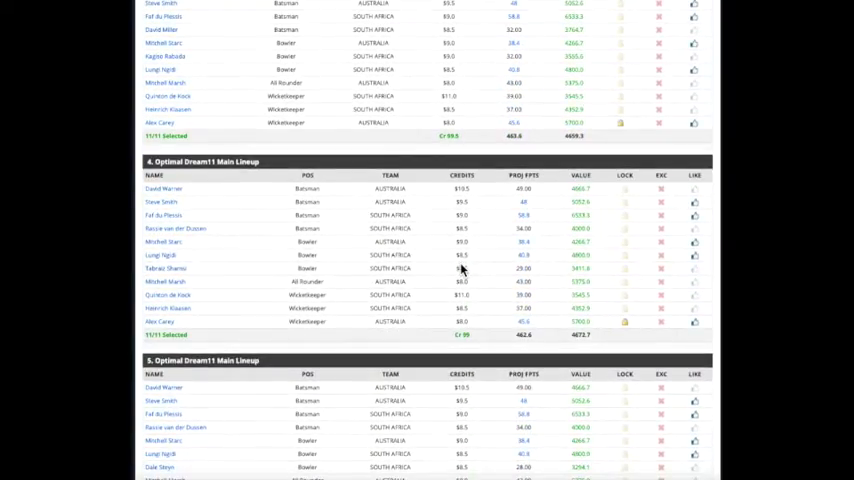
scroll(down, 3)
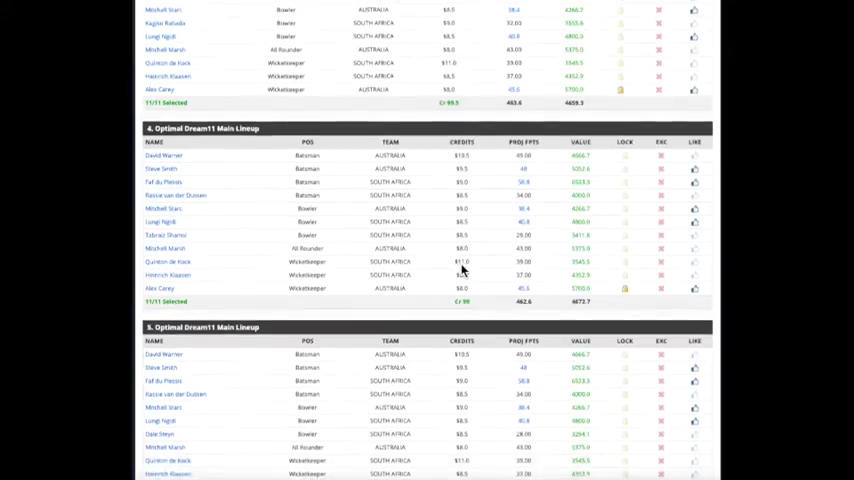
scroll(down, 3)
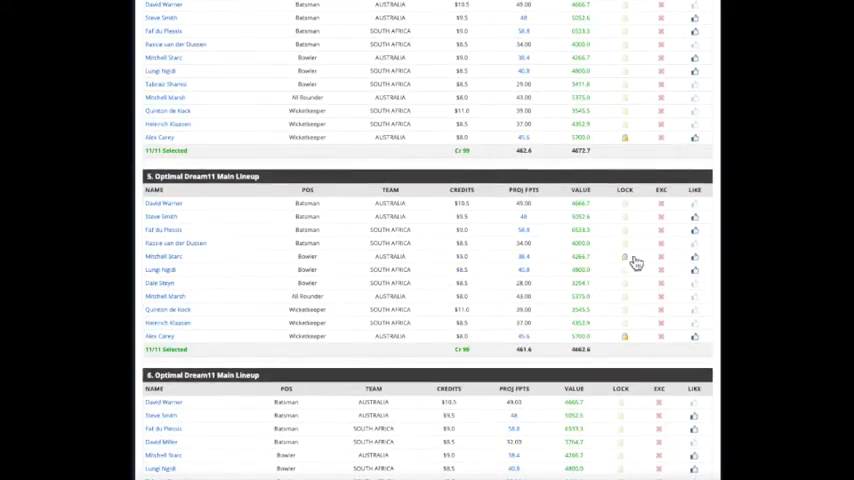
scroll(down, 3)
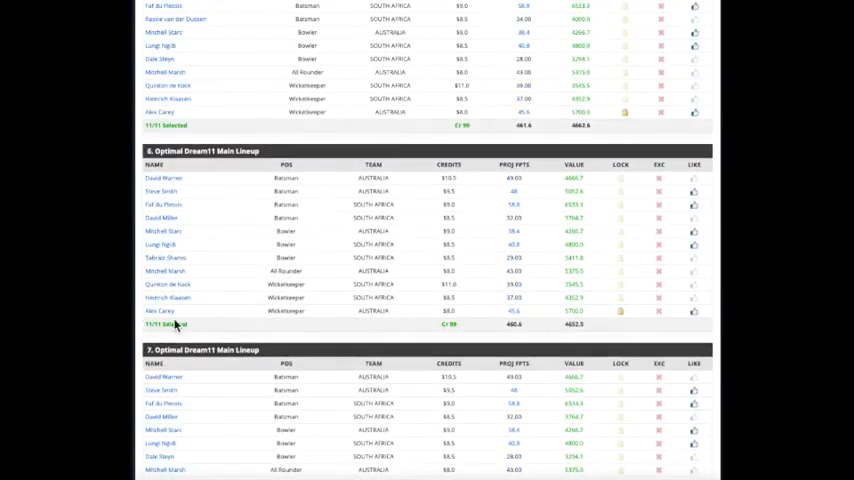
scroll(down, 3)
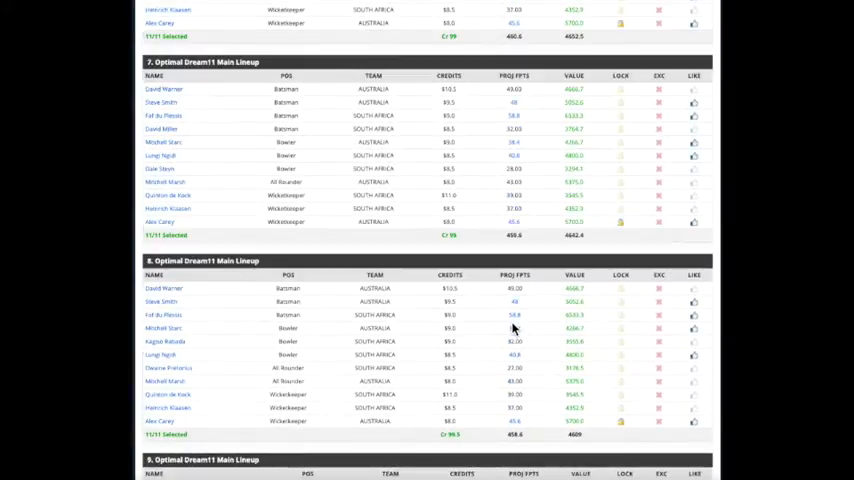
scroll(up, 3)
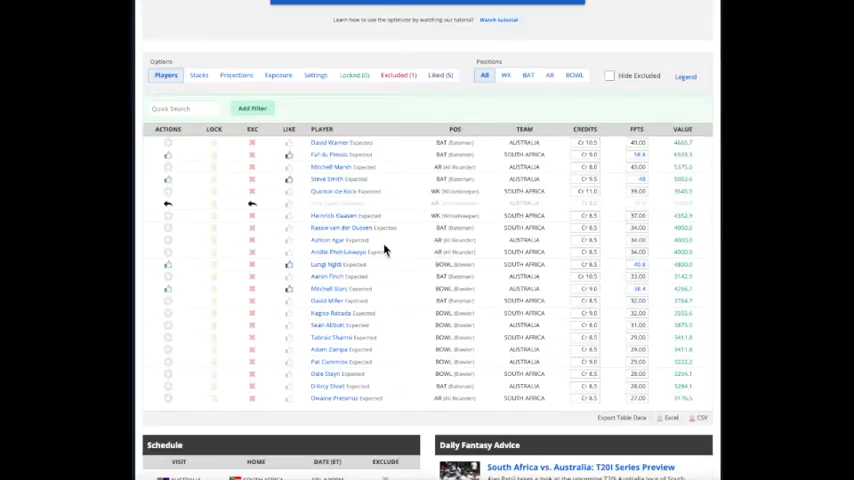
Generate fresh optimal lineups without Alex Carey, then view the Excluded players list
scroll(up, 3)
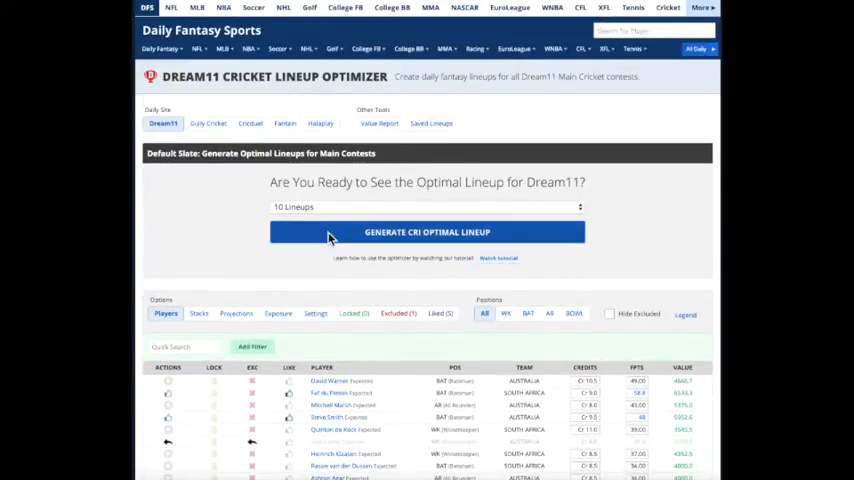
click(427, 232)
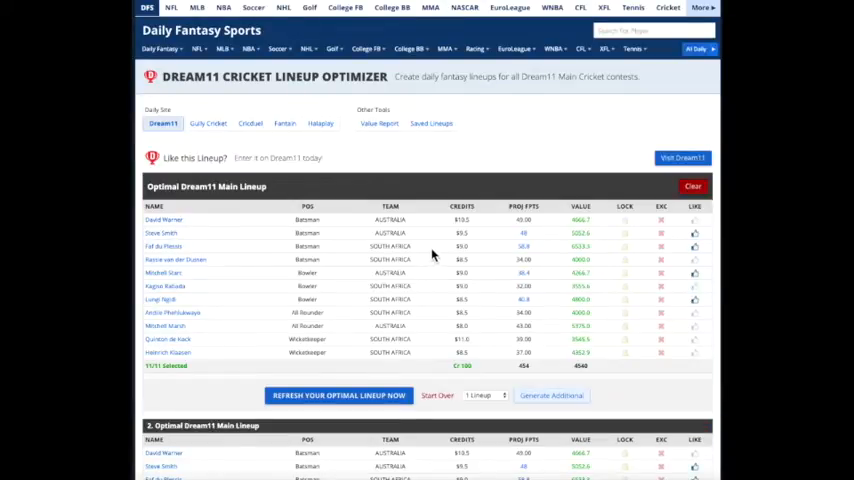
scroll(down, 3)
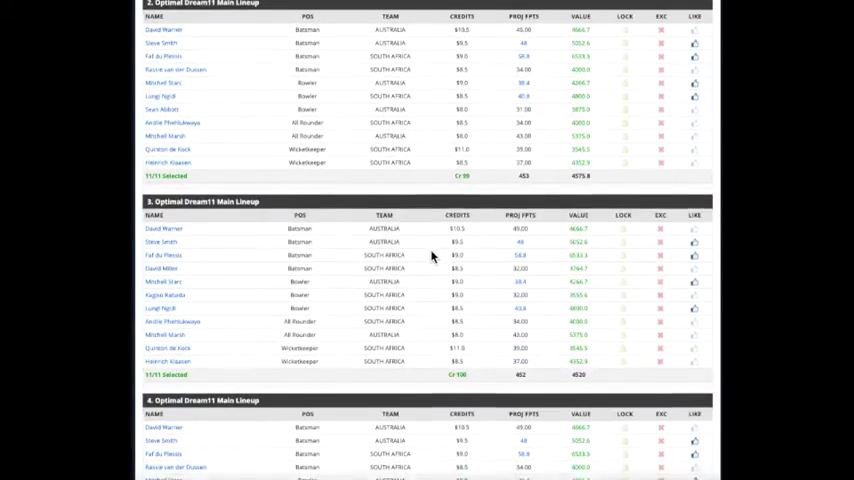
scroll(down, 3)
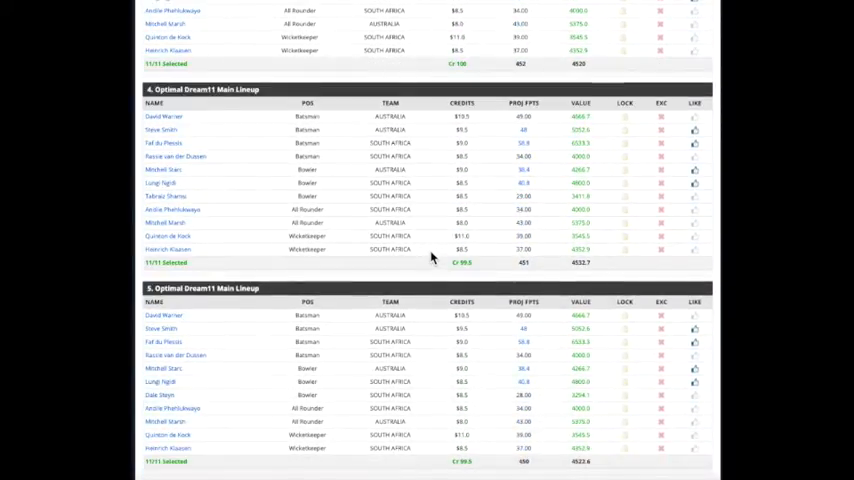
click(396, 125)
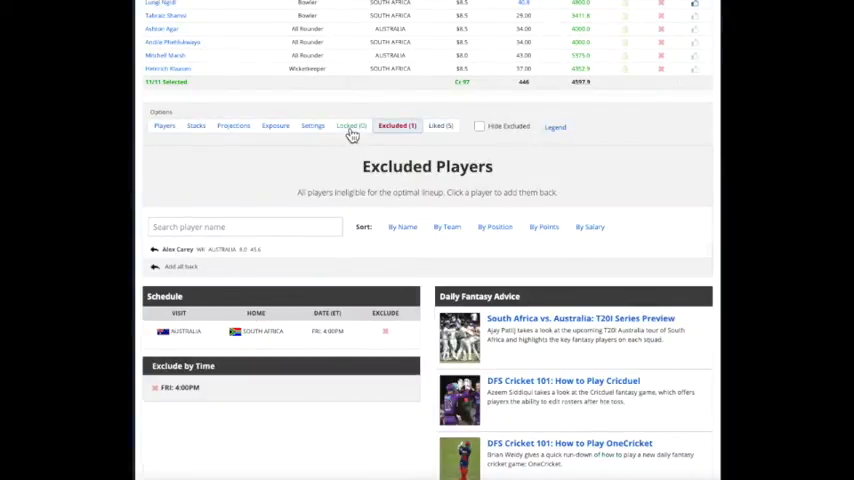
Lock and then unlock David Warner, and restore Alex Carey to the player pool
click(165, 125)
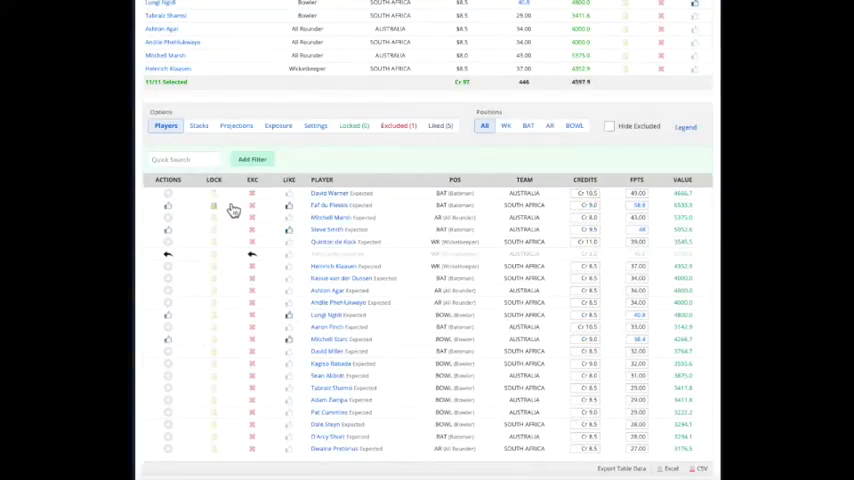
click(351, 125)
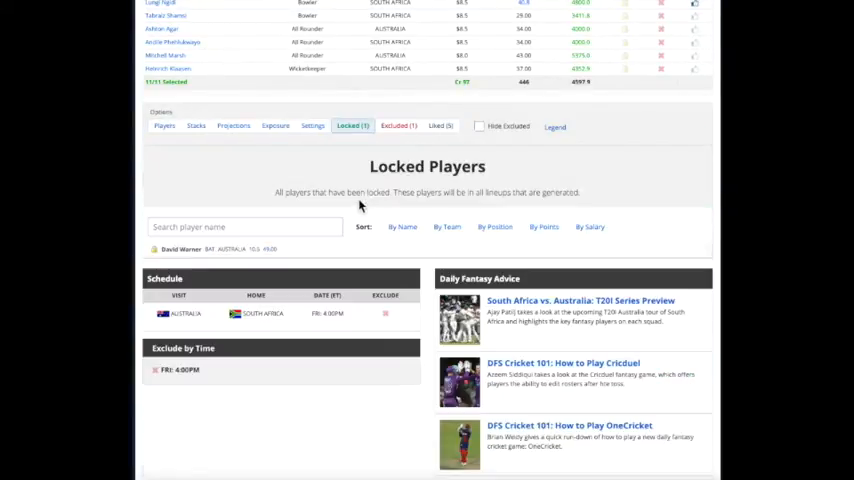
mouse_move(278, 263)
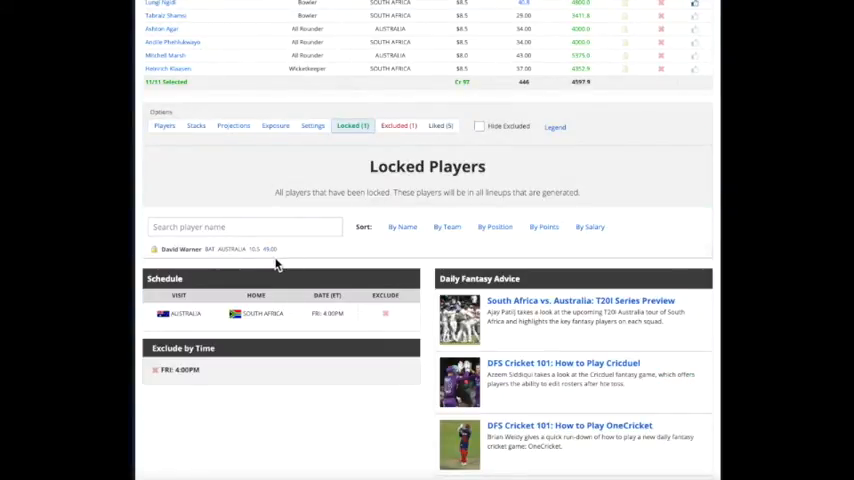
click(165, 125)
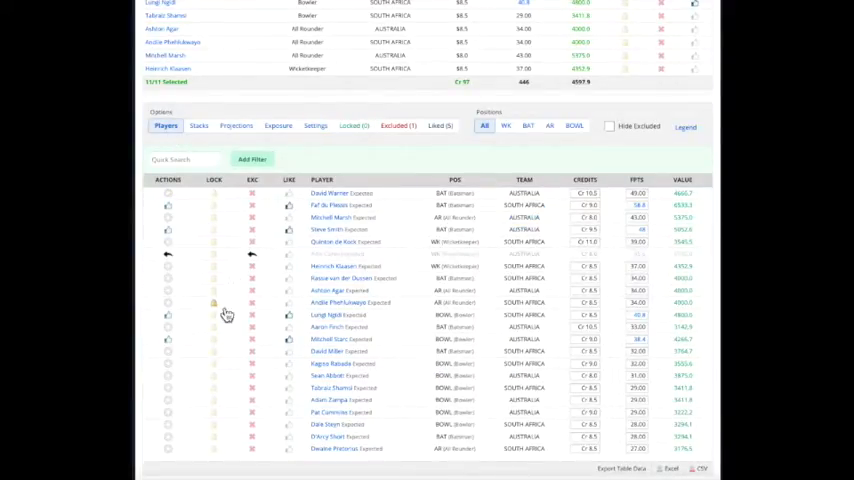
click(394, 125)
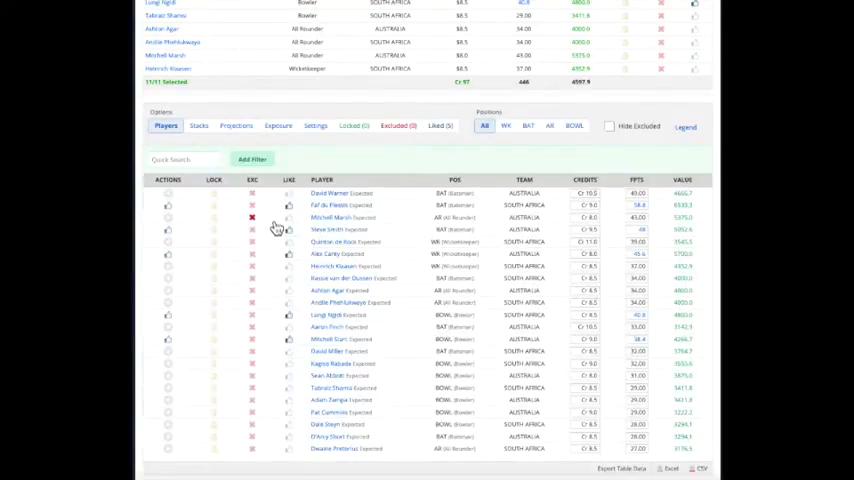
scroll(down, 3)
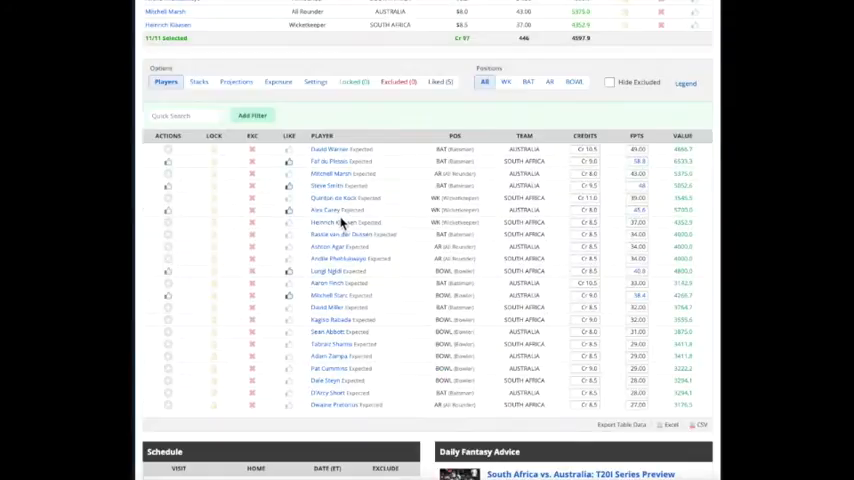
scroll(up, 3)
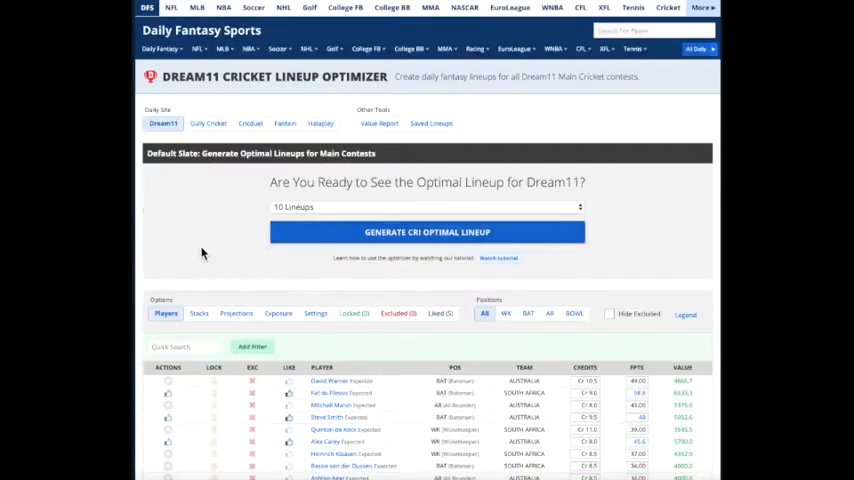
scroll(down, 3)
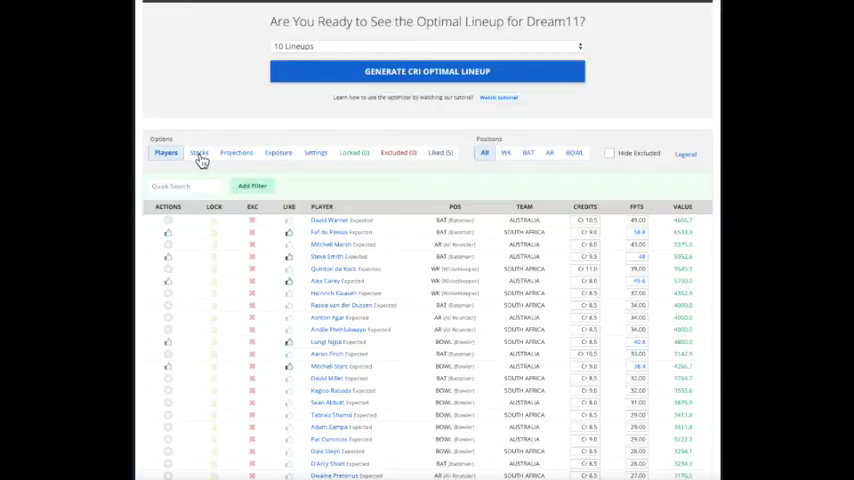
Generate All Rounder + Bowler value-play stacks, yielding Marsh–Starc and Phehlukwayo–Ngidi
click(197, 152)
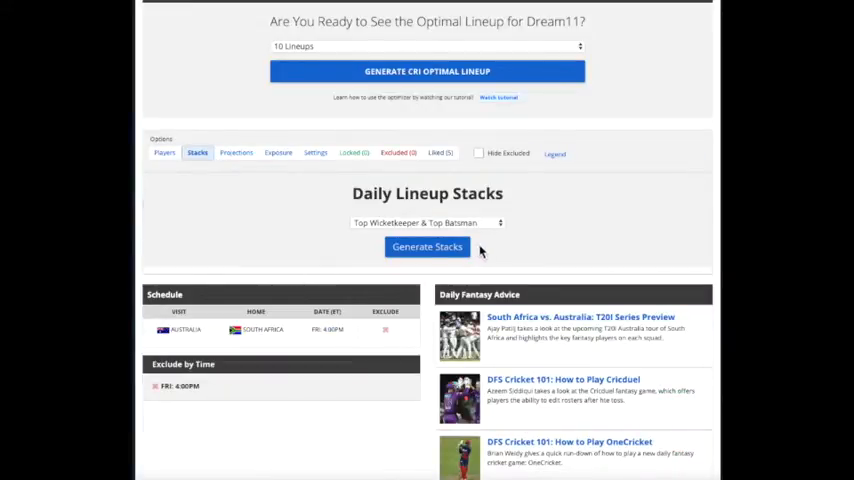
click(427, 222)
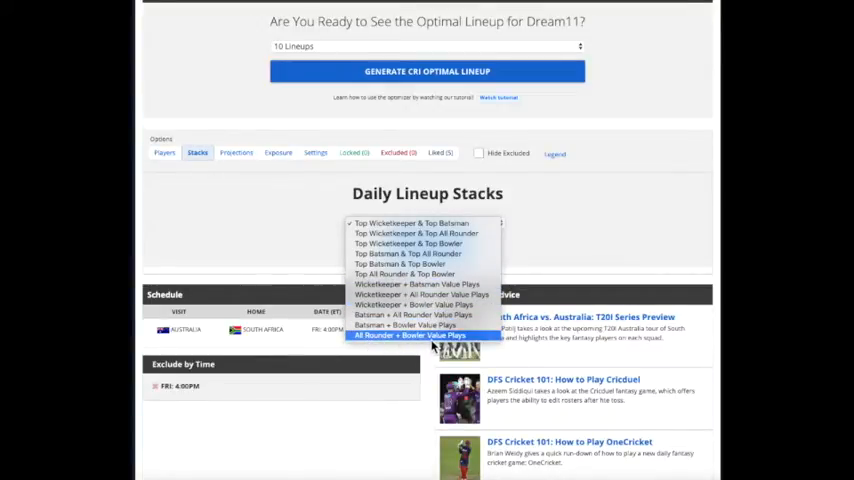
click(409, 335)
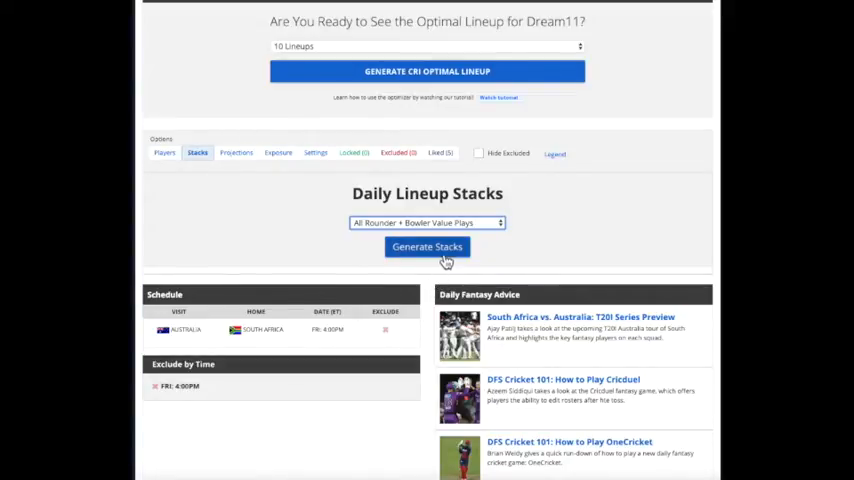
click(427, 247)
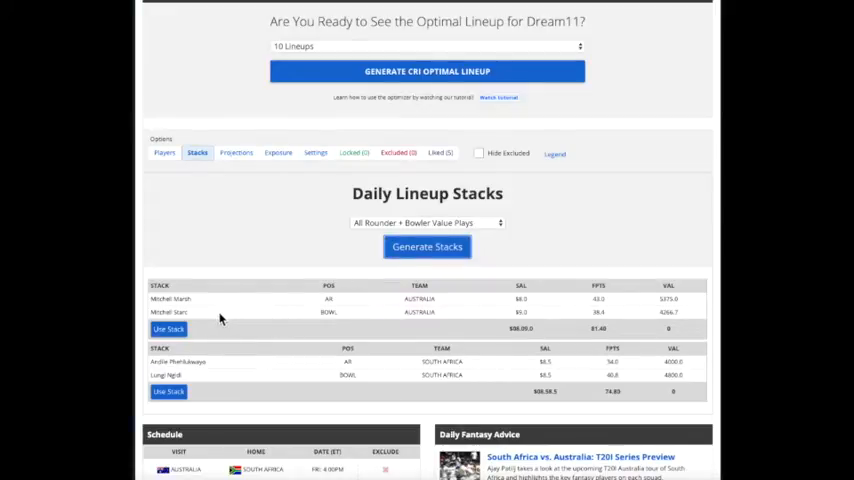
mouse_move(472, 375)
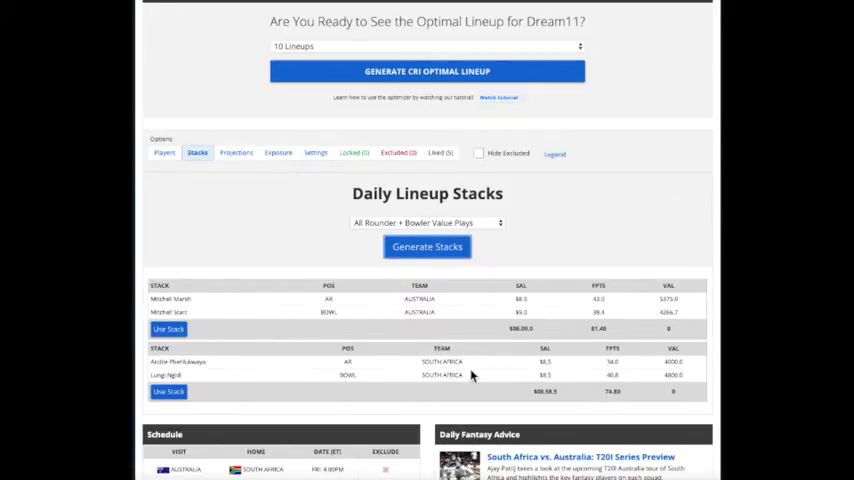
mouse_move(360, 375)
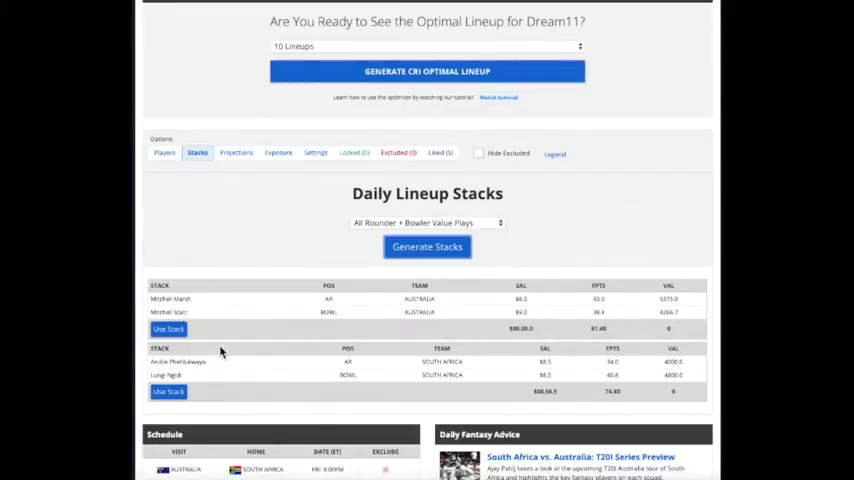
Use the Phehlukwayo–Ngidi stack and scroll through the lineups built around it
click(427, 71)
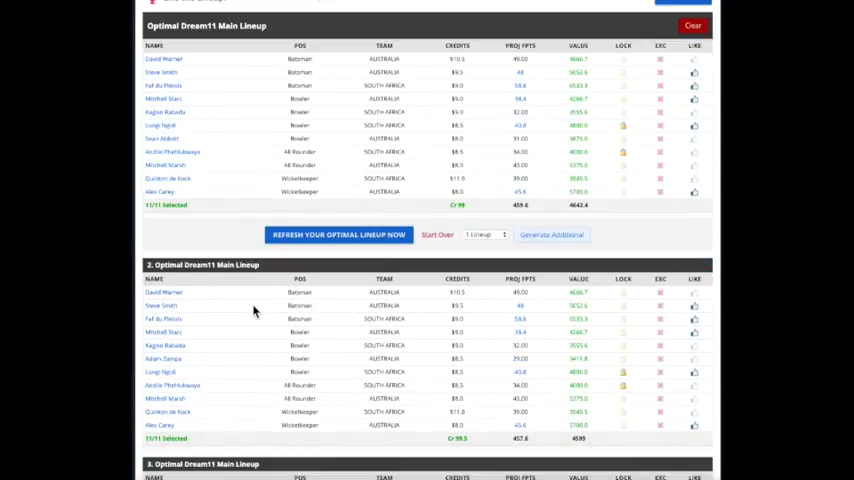
scroll(down, 3)
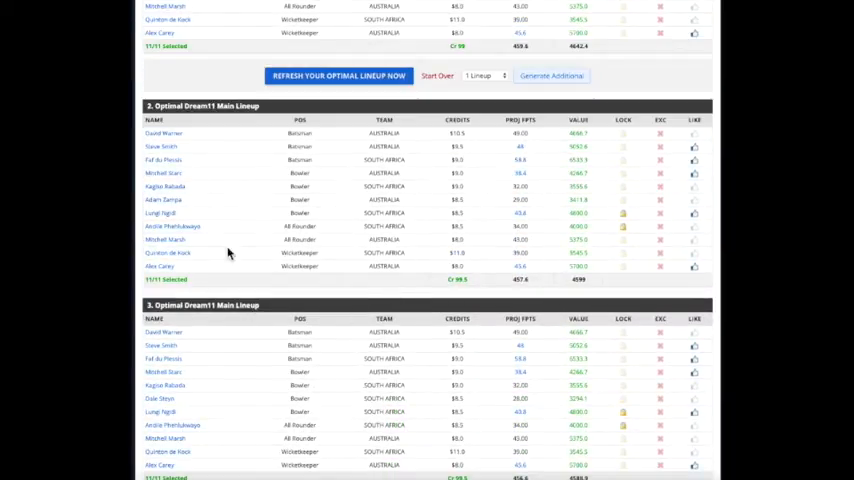
scroll(down, 3)
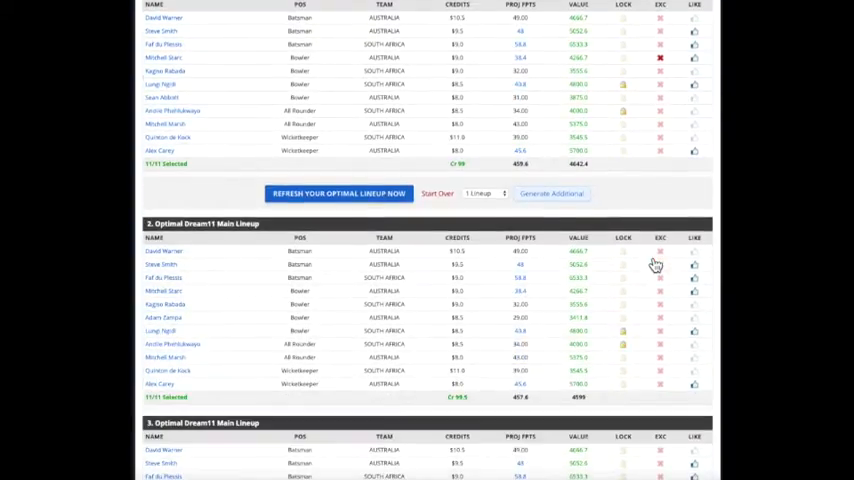
scroll(down, 3)
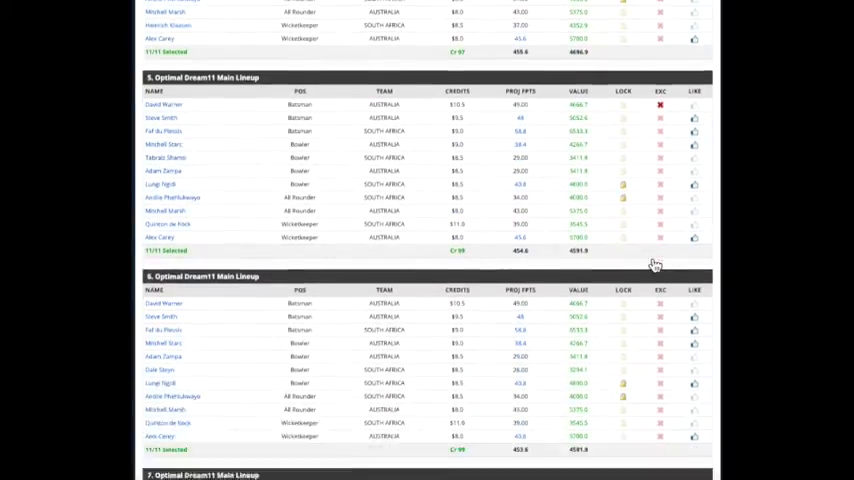
scroll(down, 3)
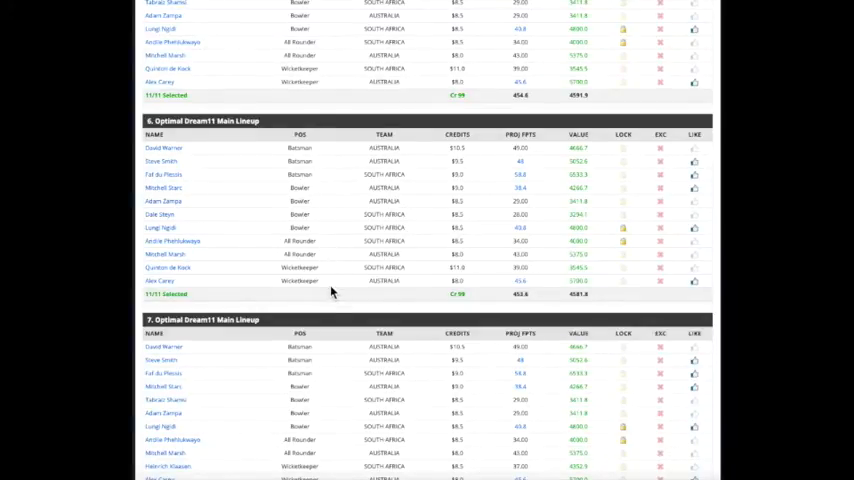
scroll(down, 3)
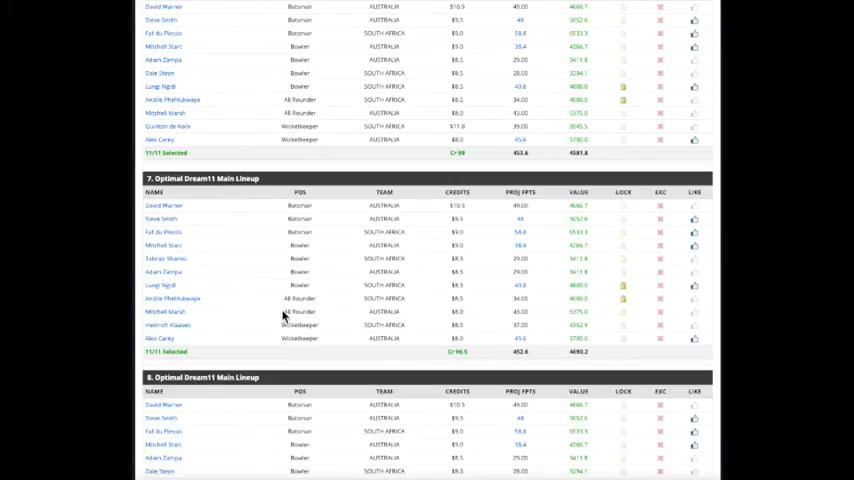
scroll(down, 3)
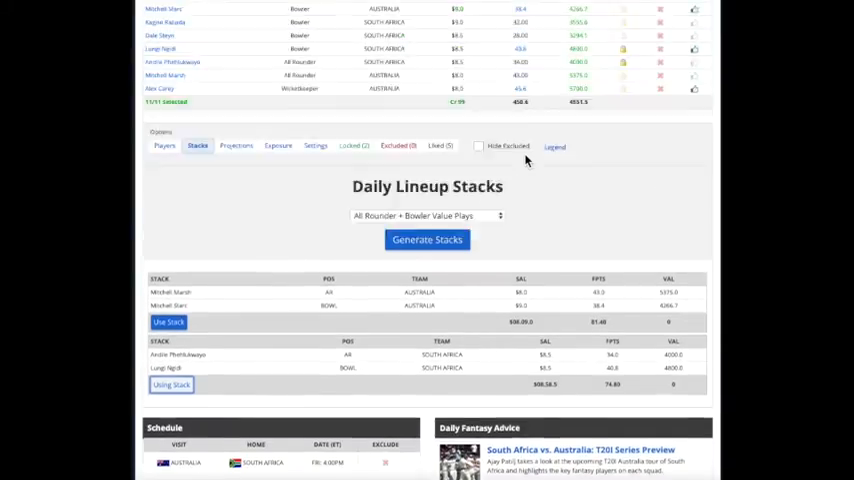
Review Player Exposure usage across 10 lineups, including David Warner's Min. % field
click(276, 229)
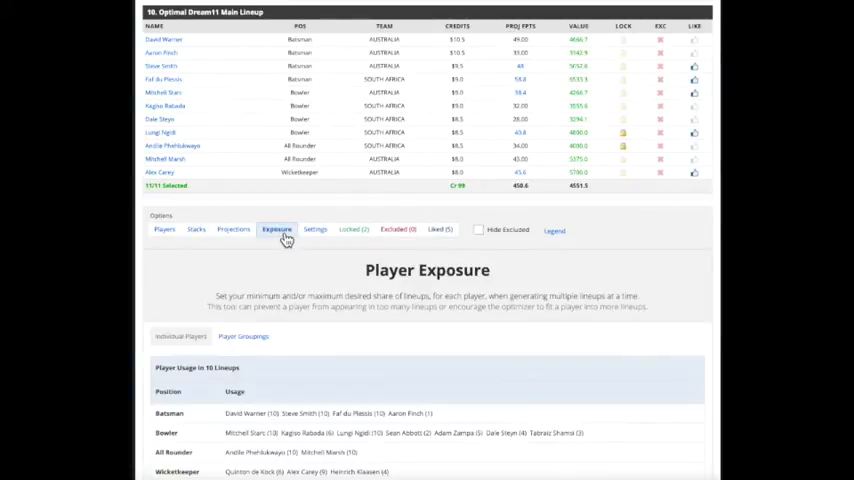
scroll(down, 3)
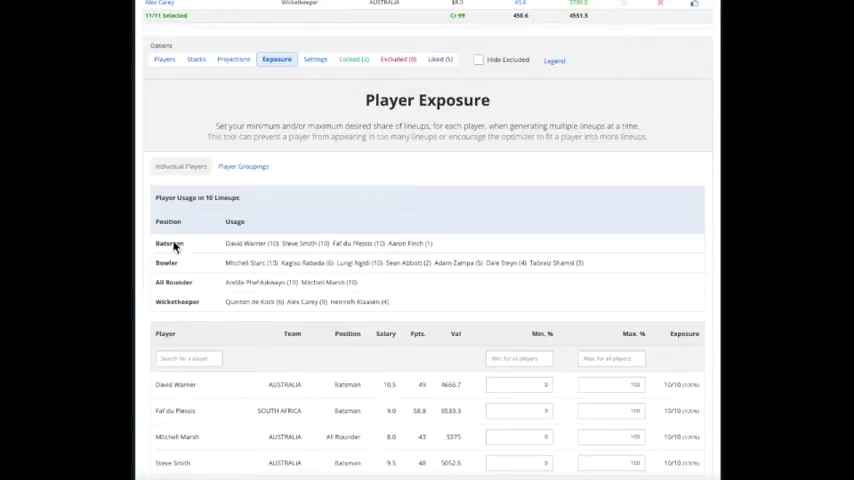
mouse_move(437, 265)
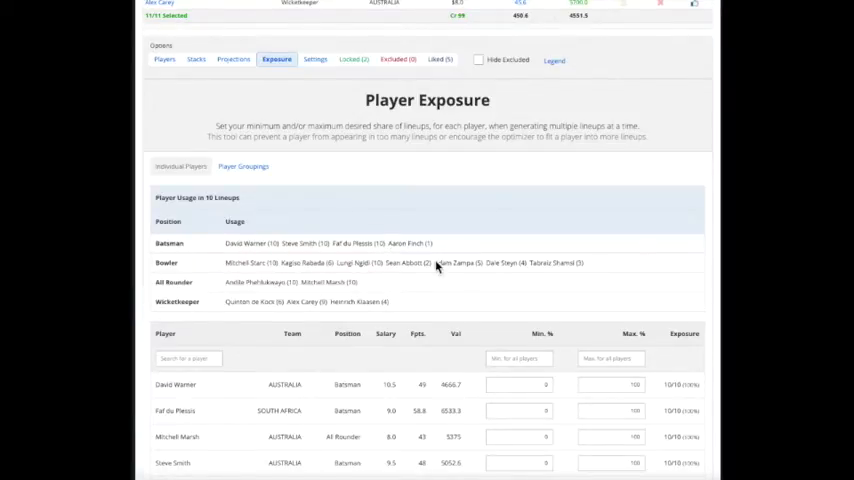
mouse_move(432, 258)
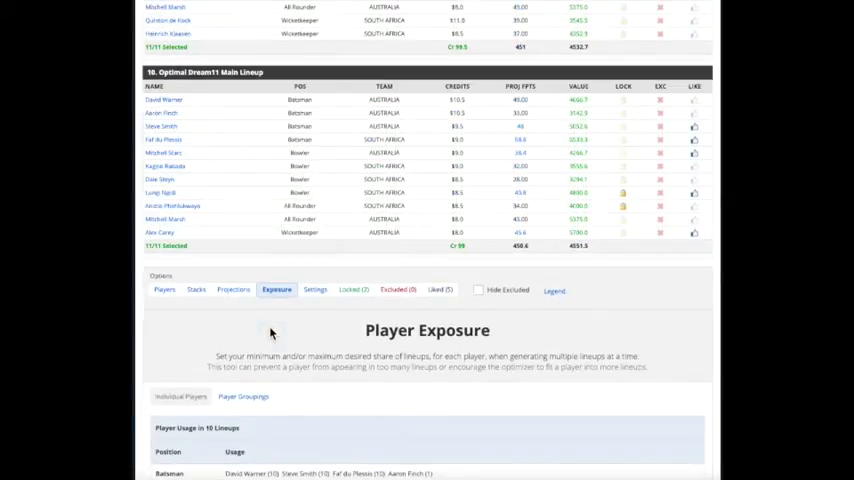
scroll(down, 3)
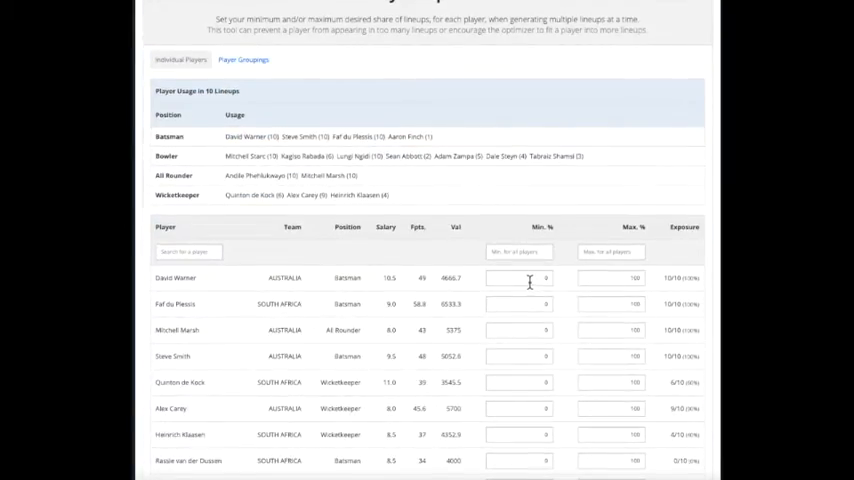
click(518, 278)
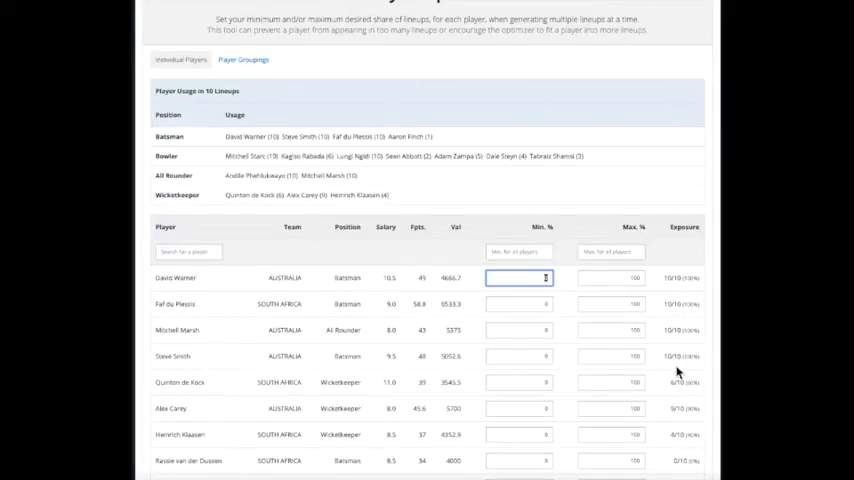
mouse_move(235, 262)
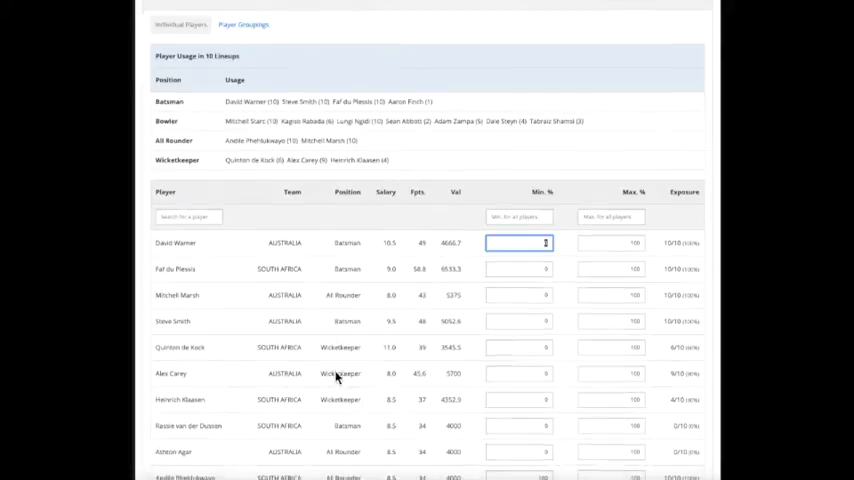
scroll(down, 3)
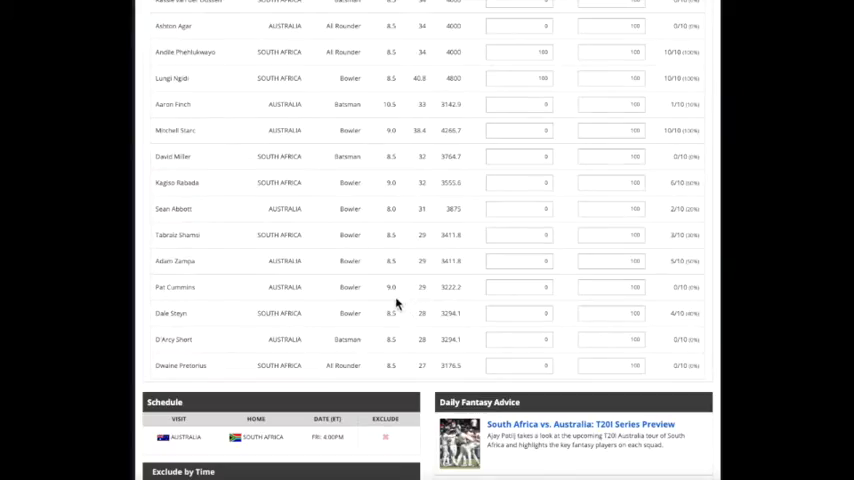
mouse_move(467, 206)
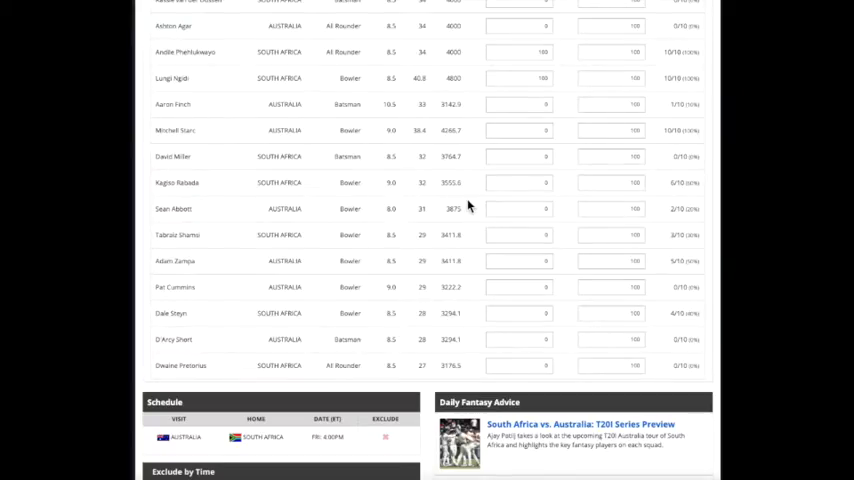
mouse_move(453, 203)
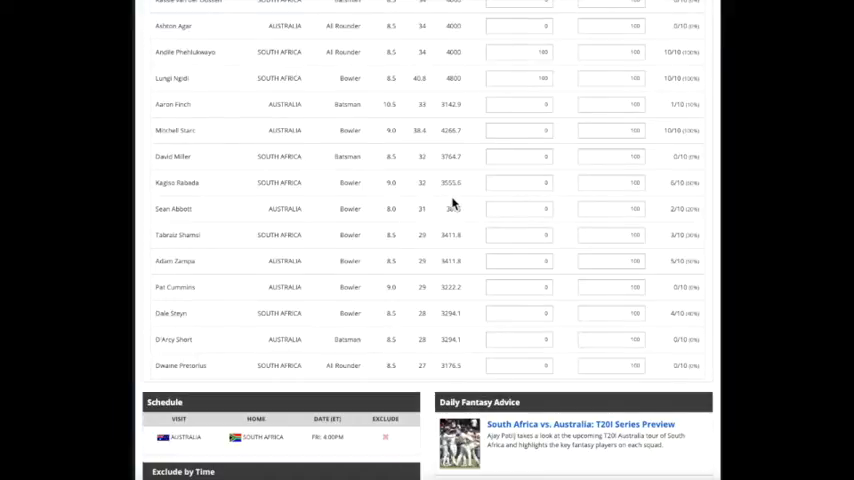
scroll(down, 3)
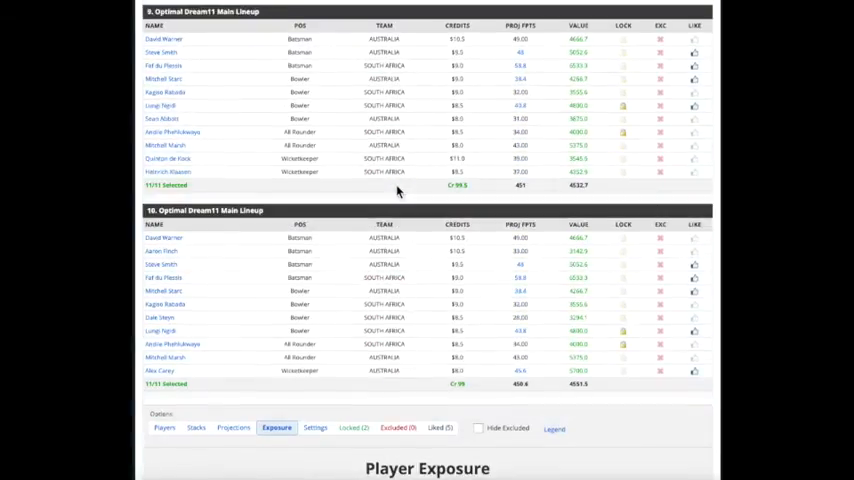
Scroll back to the top of the Dream11 optimizer showing 10 lineups
scroll(up, 3)
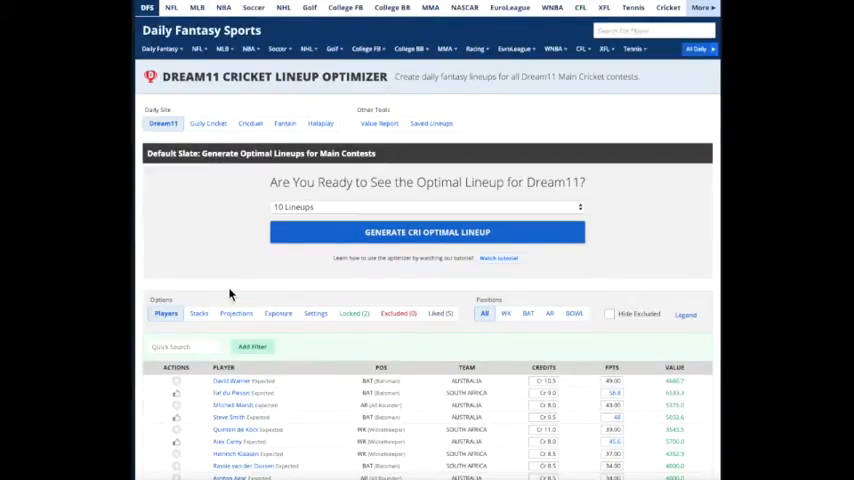
mouse_move(313, 338)
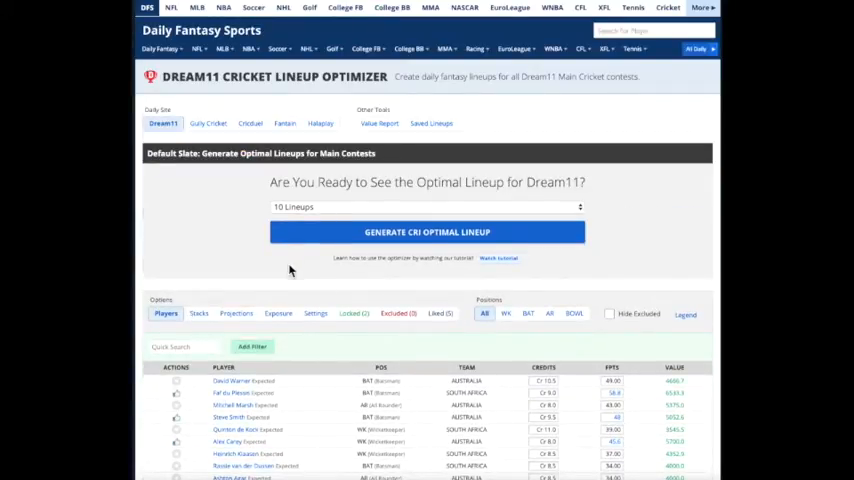
mouse_move(360, 342)
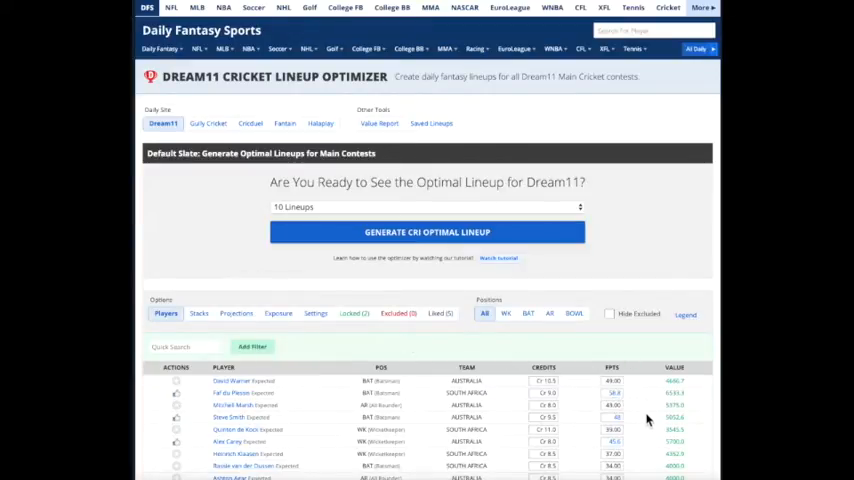
mouse_move(237, 247)
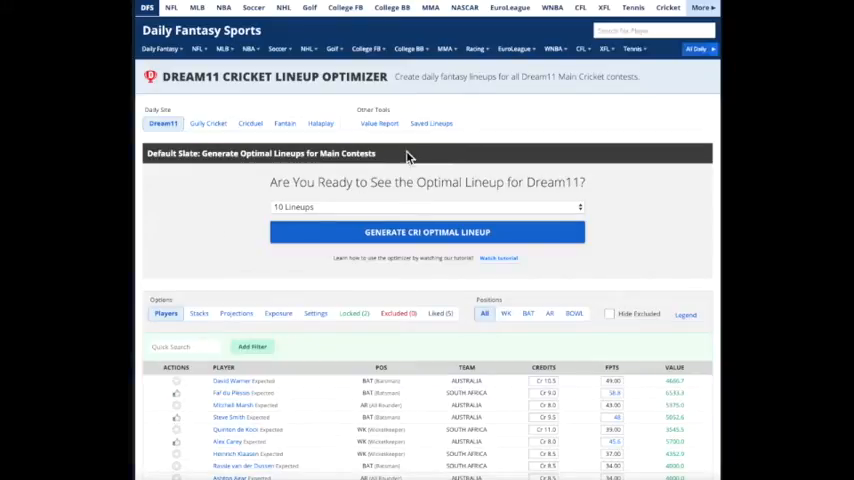
mouse_move(437, 134)
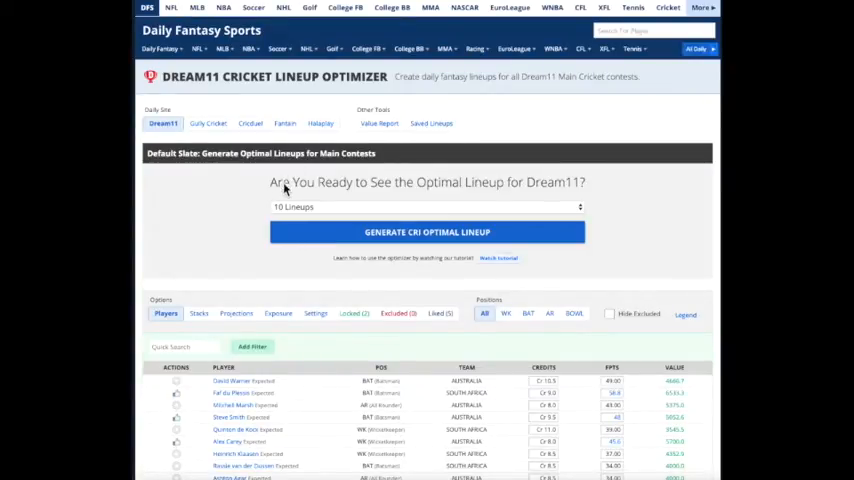
Scroll the latest cricket news feed to the Eoin Morgan story and open his page
click(366, 48)
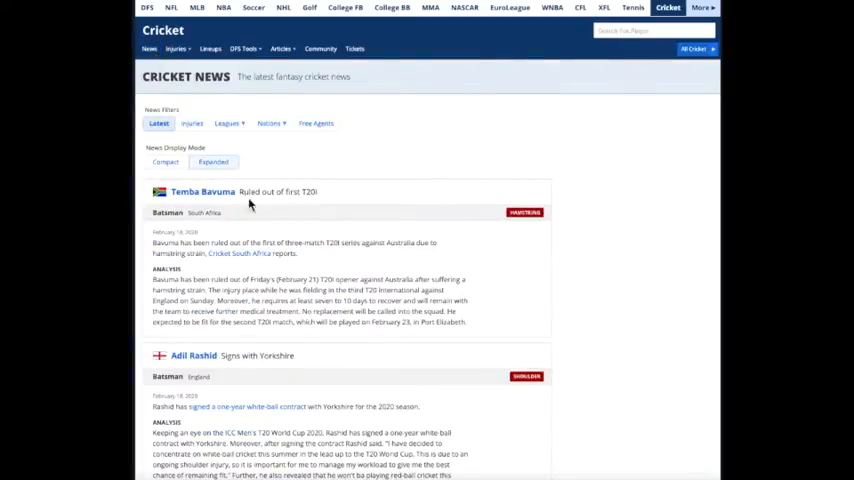
mouse_move(460, 268)
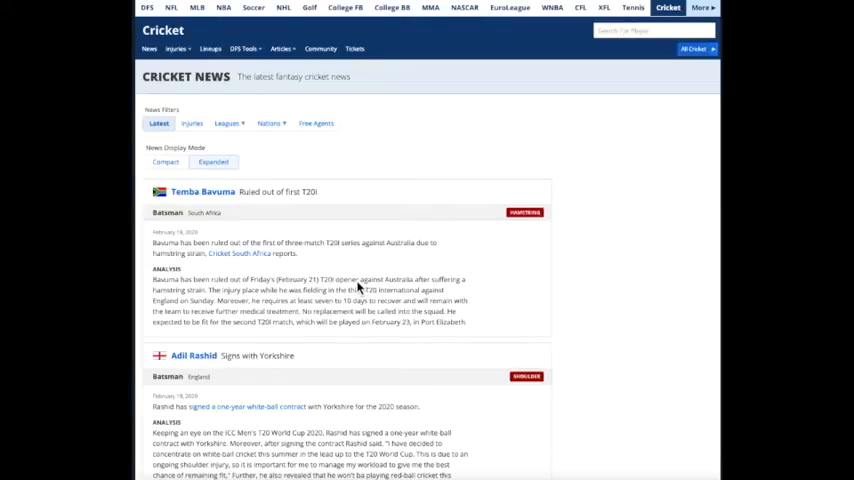
mouse_move(197, 205)
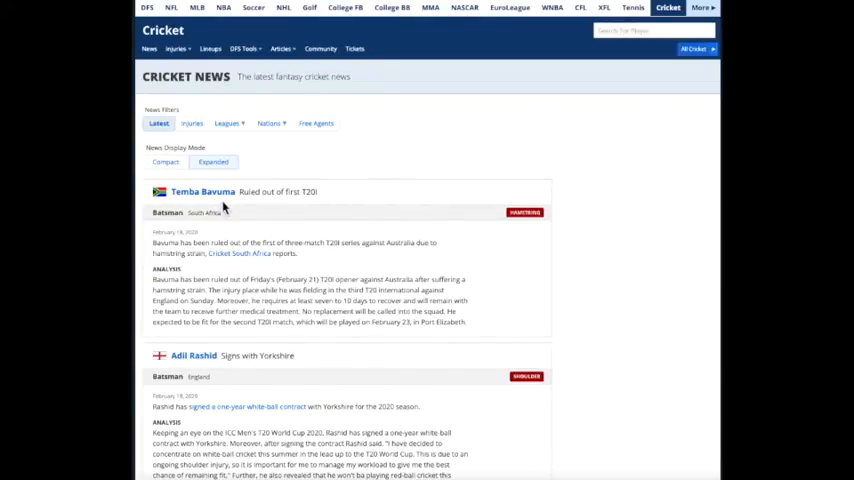
mouse_move(310, 260)
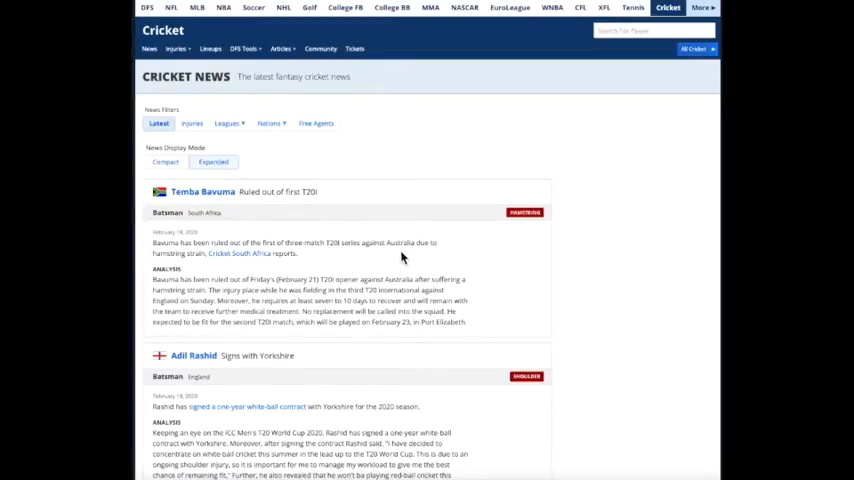
mouse_move(398, 255)
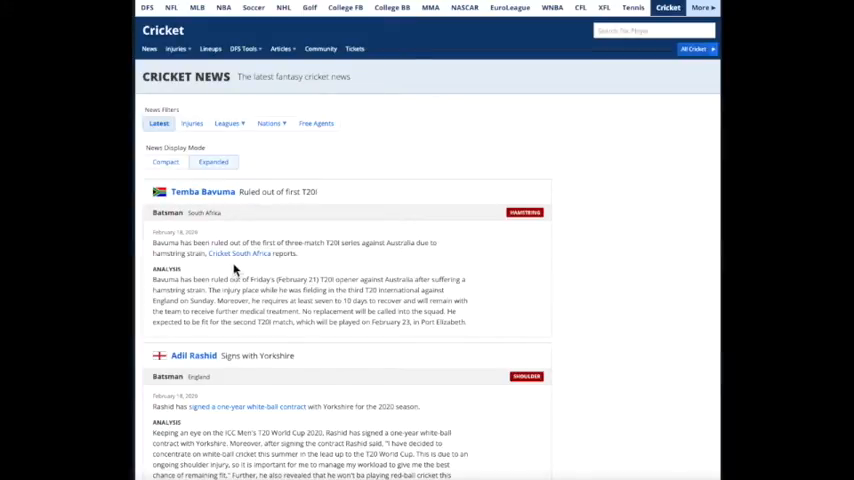
mouse_move(311, 288)
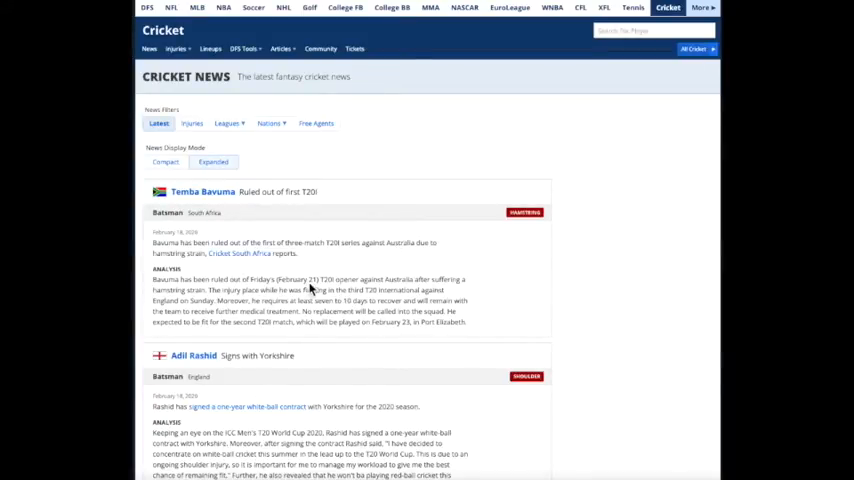
mouse_move(252, 302)
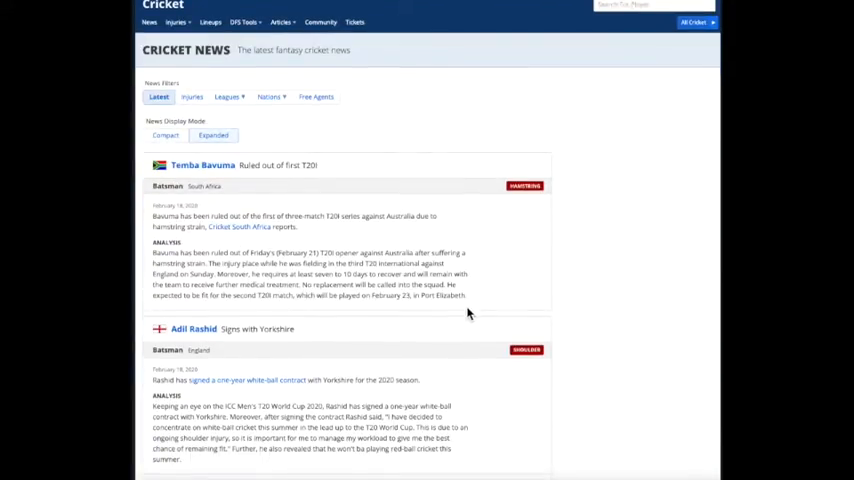
scroll(down, 3)
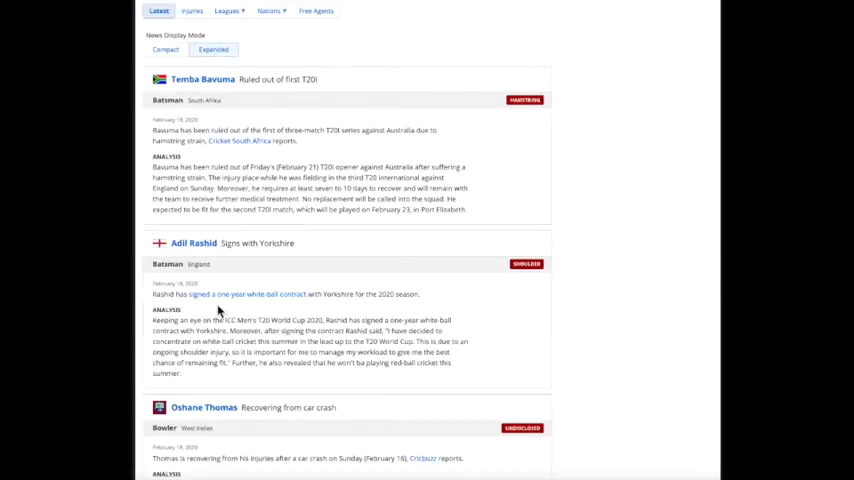
scroll(down, 3)
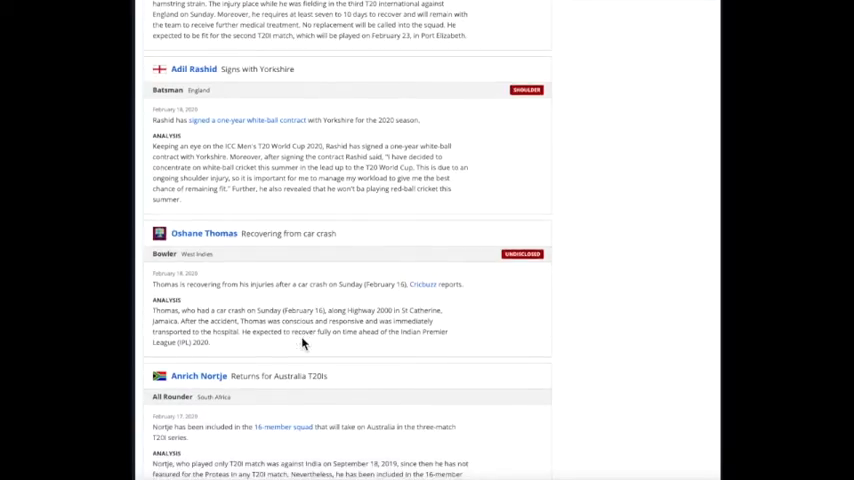
scroll(down, 3)
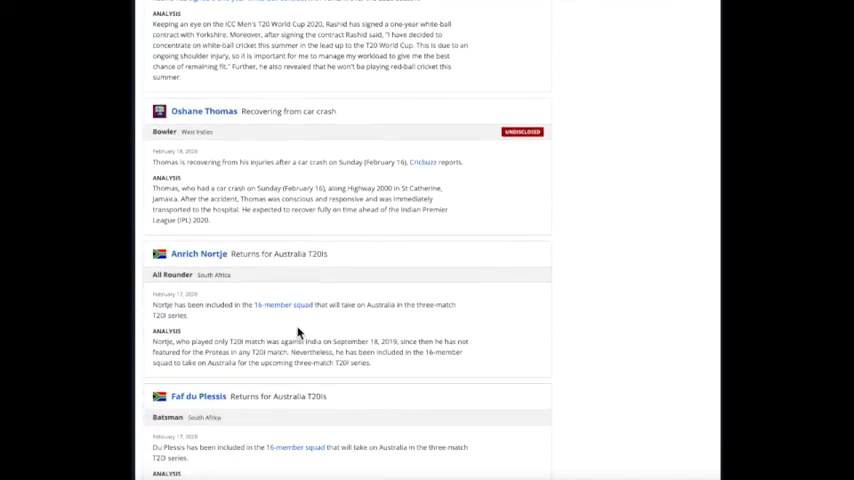
scroll(down, 3)
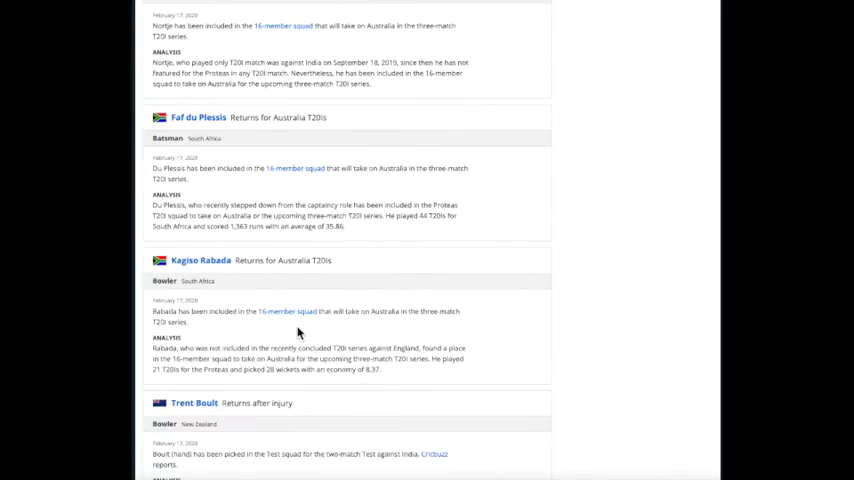
scroll(down, 3)
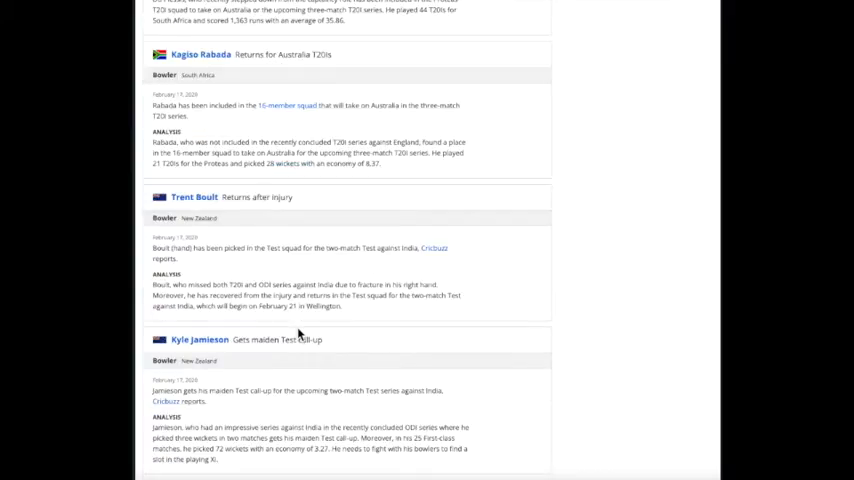
scroll(down, 3)
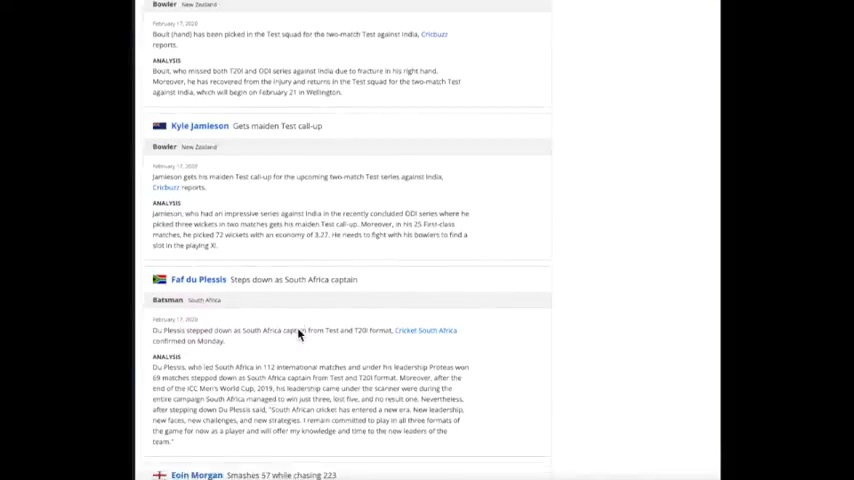
scroll(down, 3)
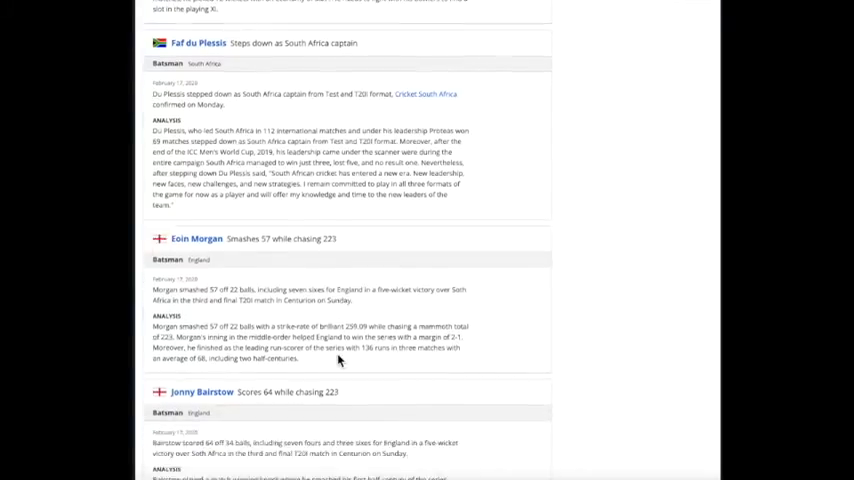
scroll(up, 3)
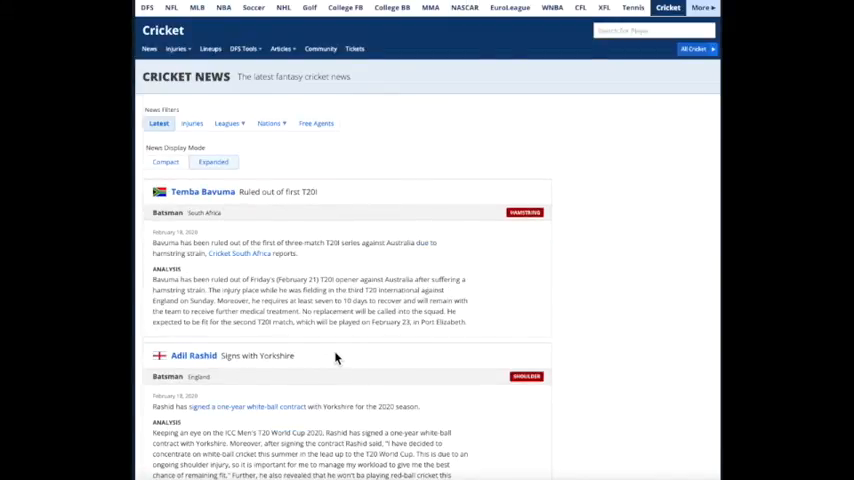
scroll(down, 3)
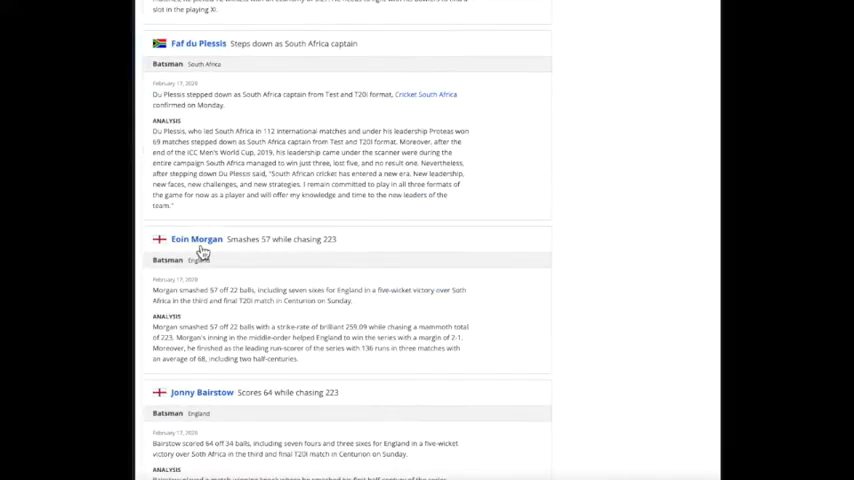
click(196, 239)
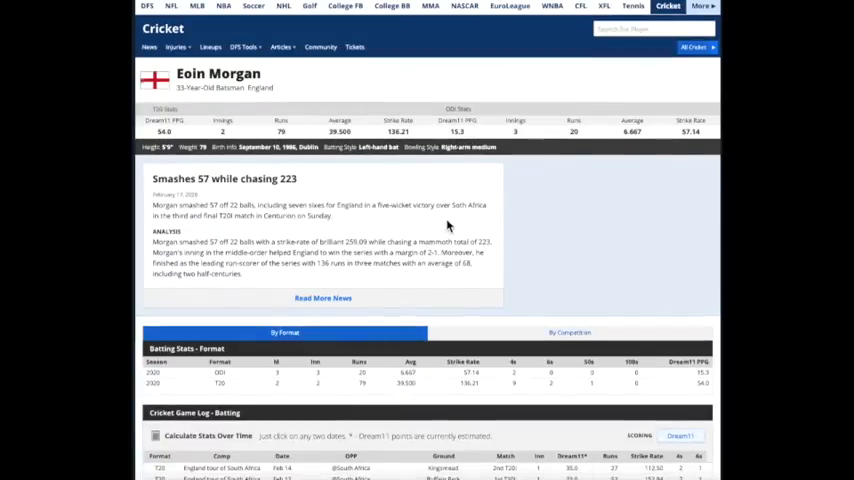
Review Eoin Morgan's By Format stats and his batting and fielding game logs
scroll(down, 3)
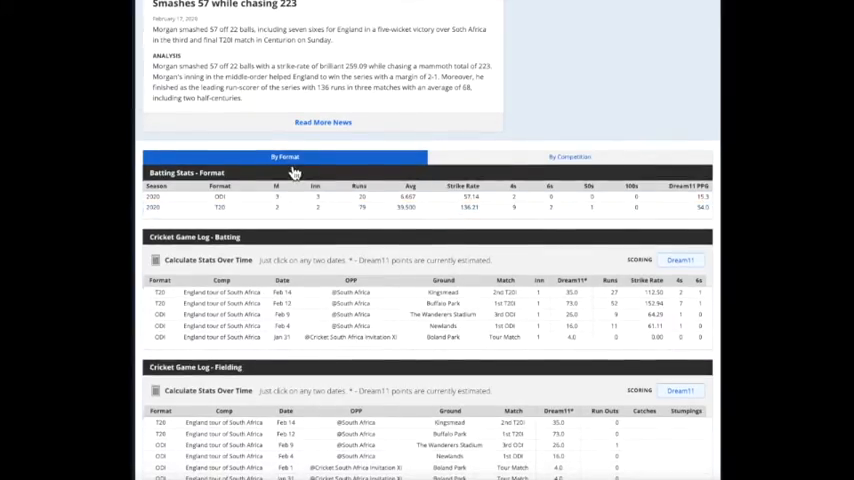
click(570, 156)
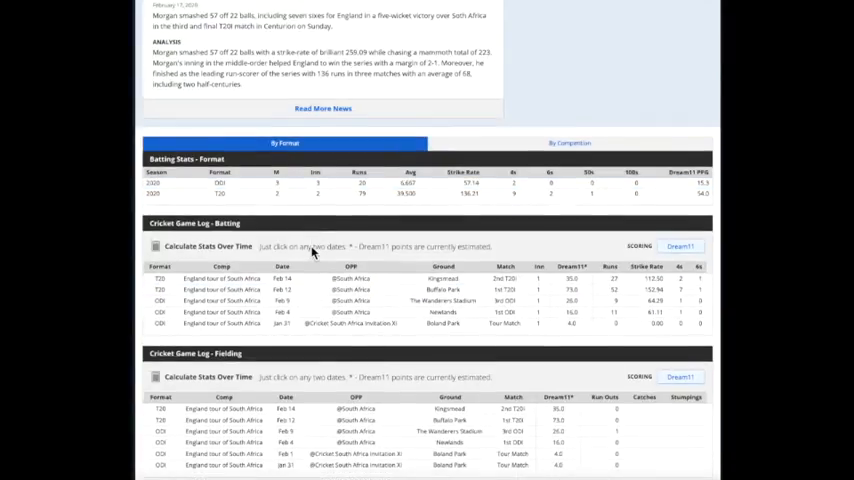
scroll(up, 3)
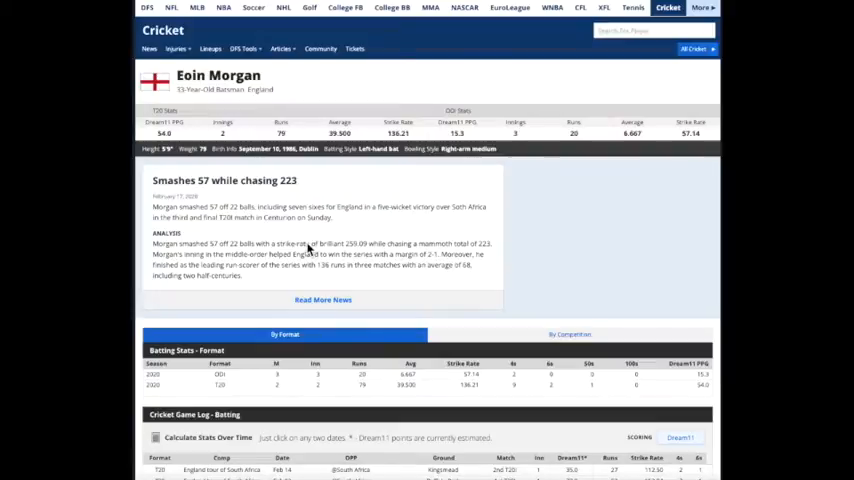
scroll(down, 3)
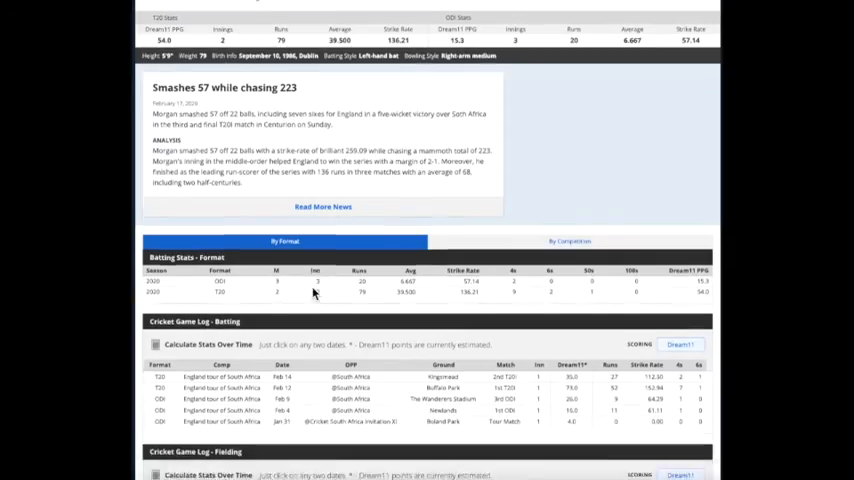
scroll(down, 3)
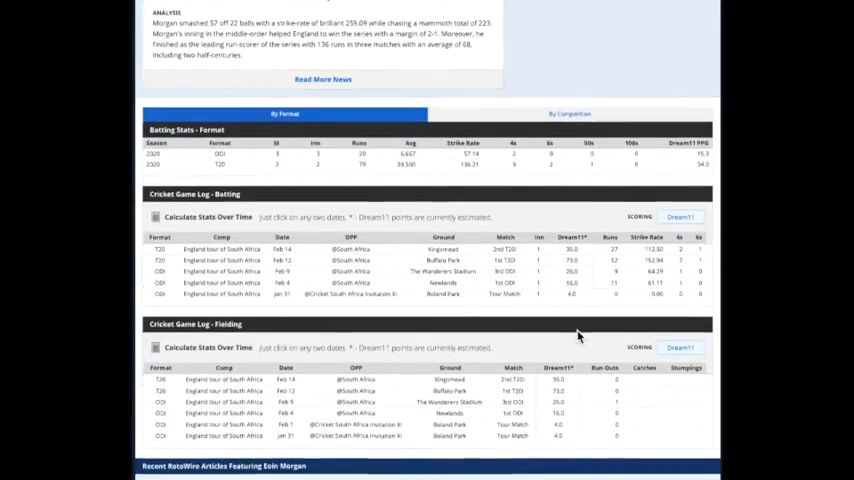
scroll(down, 3)
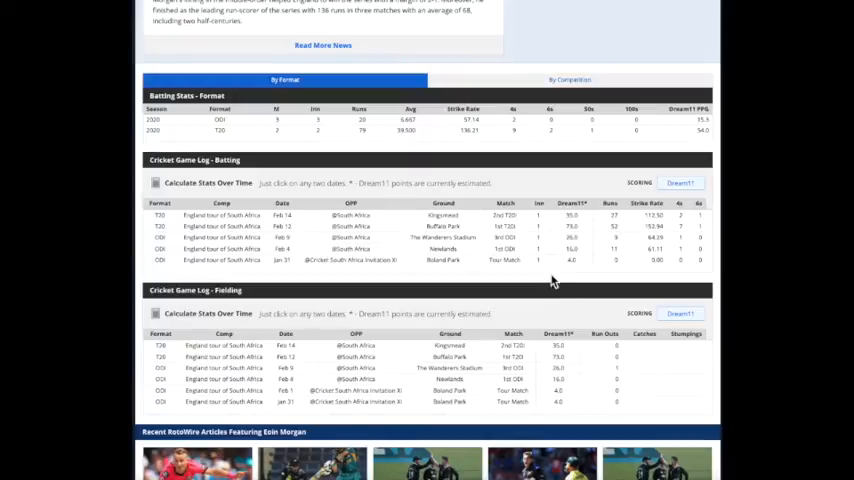
click(176, 48)
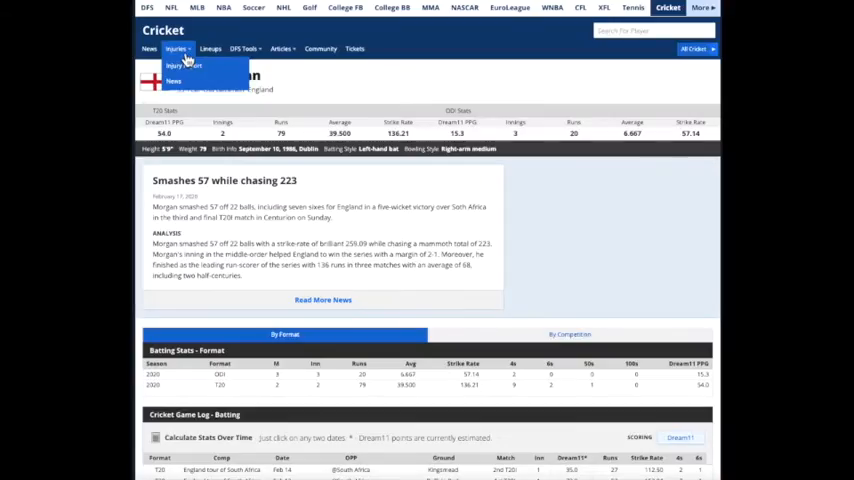
Read the South Africa vs. Australia T20I series preview and open David Warner's page
click(281, 48)
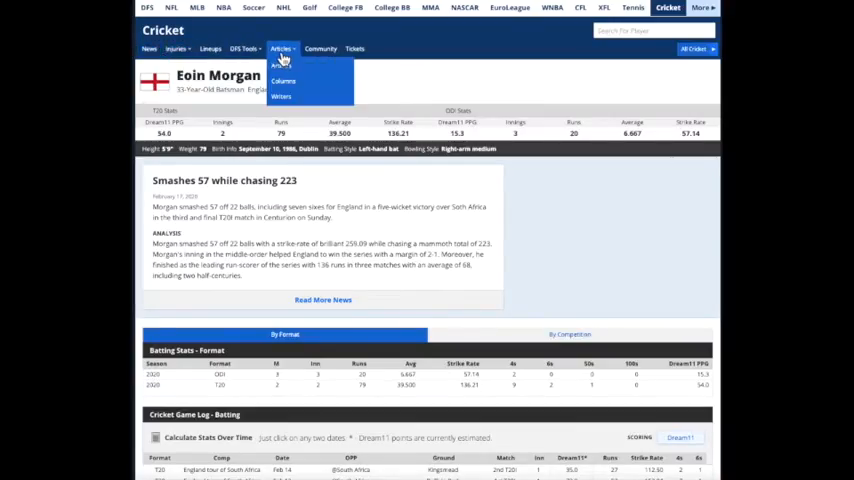
click(280, 65)
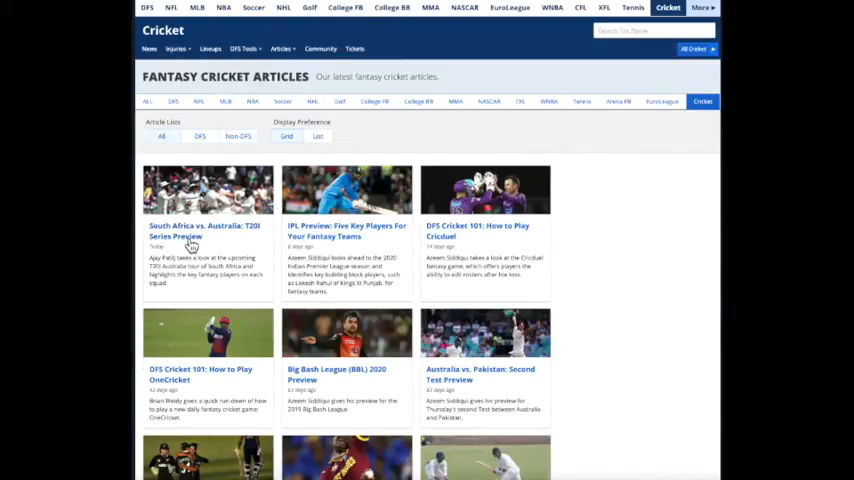
mouse_move(401, 259)
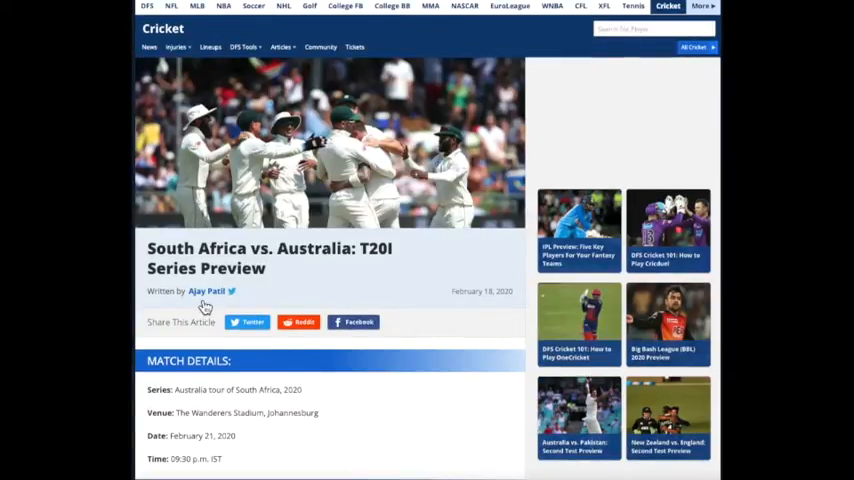
scroll(down, 3)
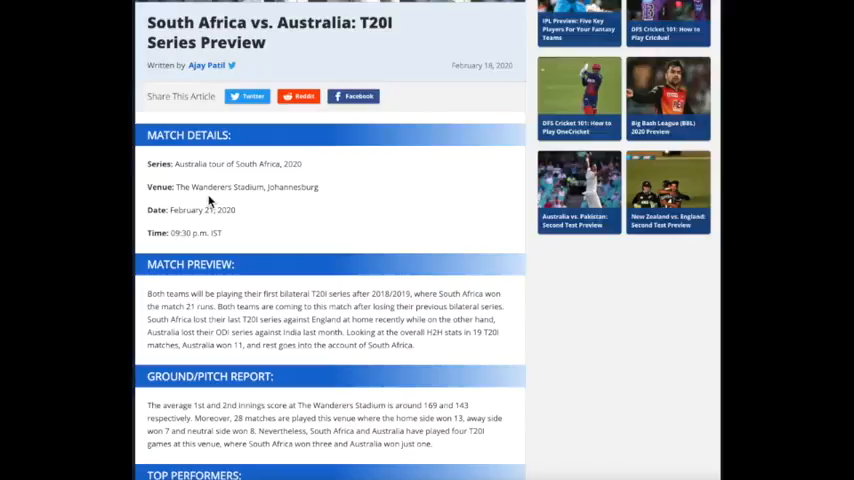
scroll(down, 3)
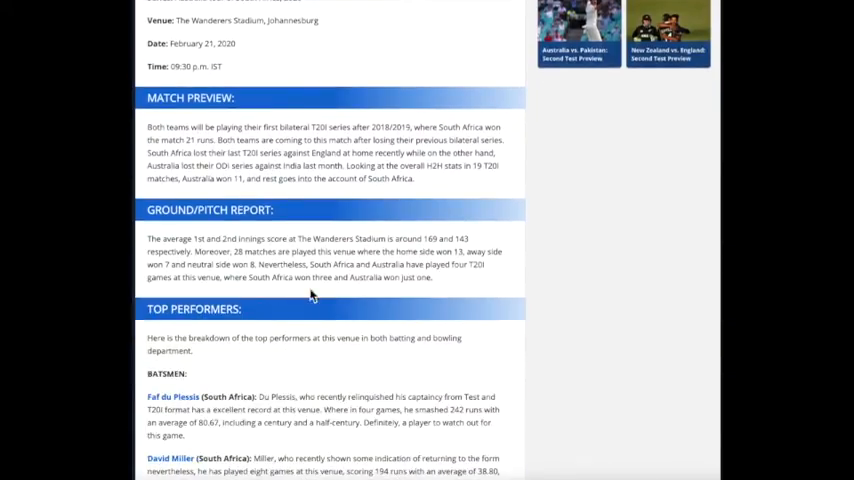
scroll(down, 3)
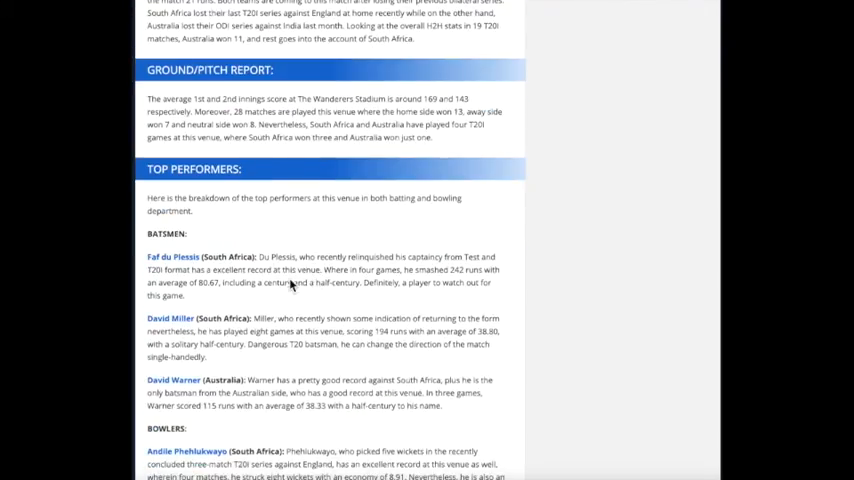
scroll(down, 3)
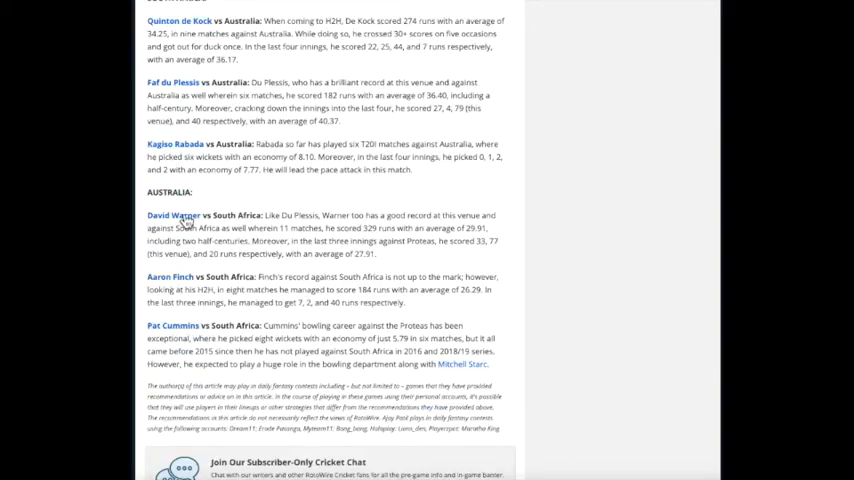
click(173, 215)
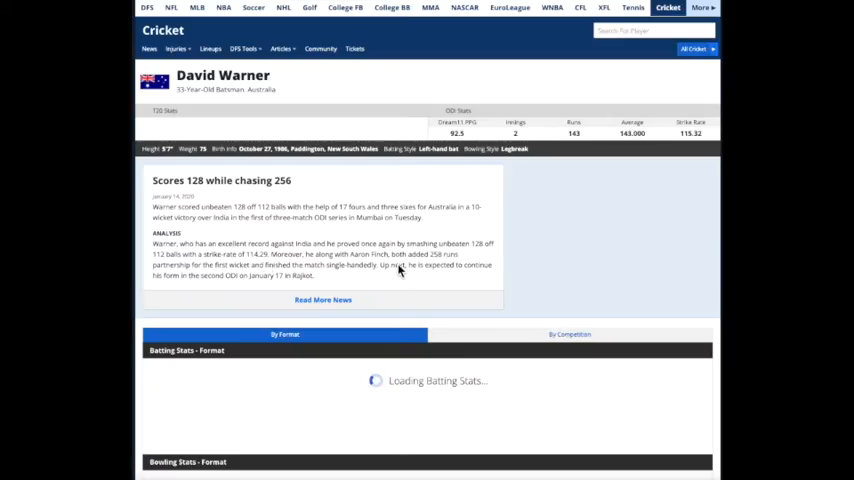
View Temba Bavuma's hamstring injury page from the news, then open Cricket Lineups
scroll(down, 3)
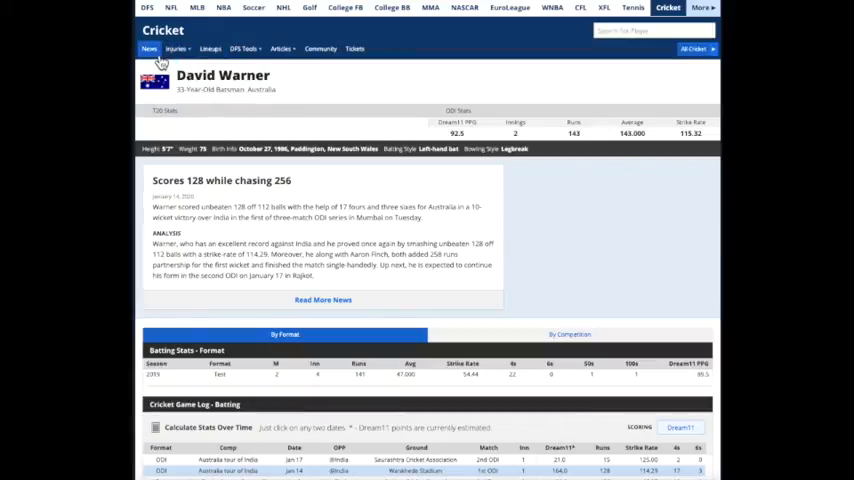
click(149, 48)
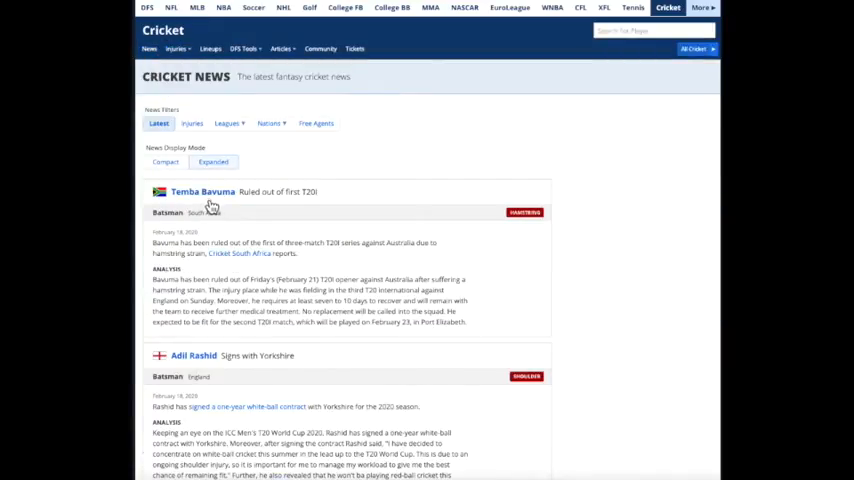
click(202, 191)
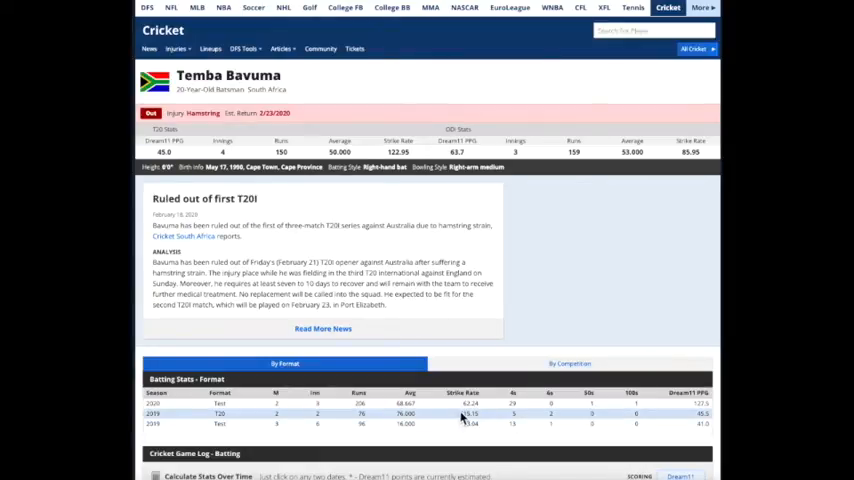
click(244, 48)
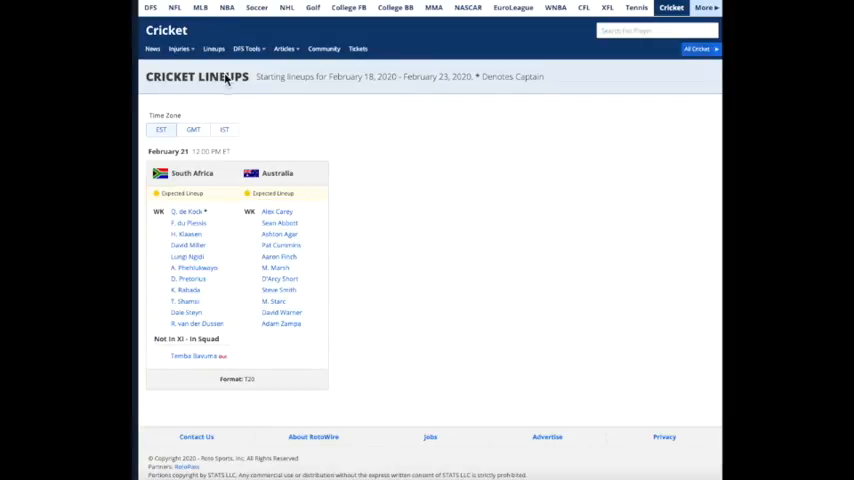
Load the Dream11 Cricket Lineup Optimizer from DFS Tools
click(147, 8)
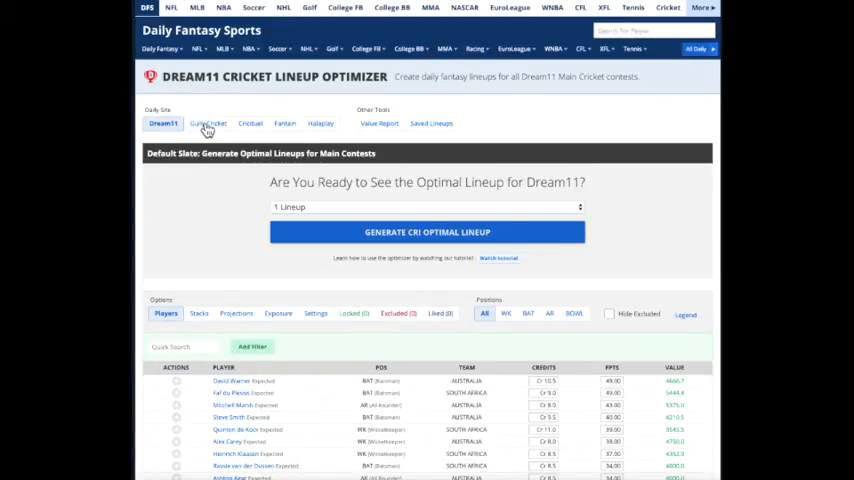
click(208, 124)
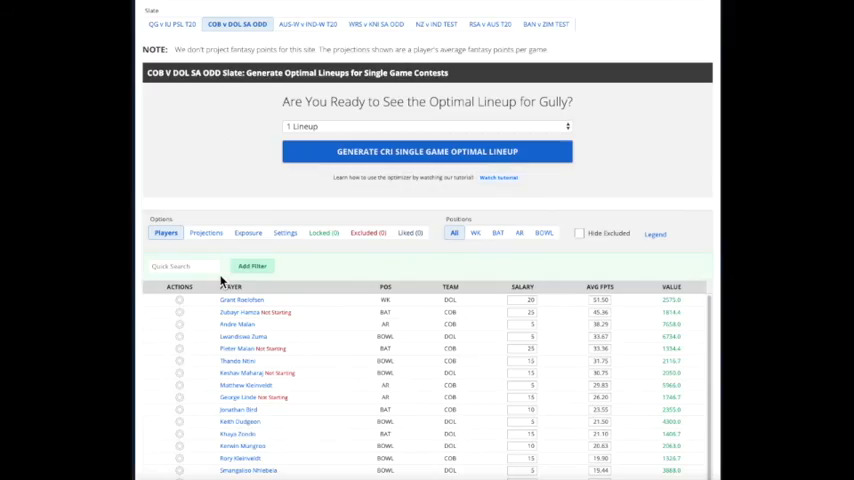
scroll(down, 3)
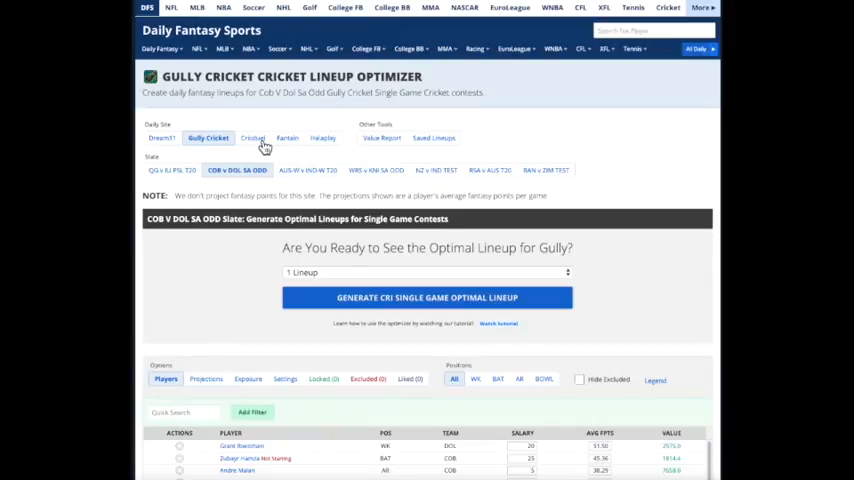
click(250, 137)
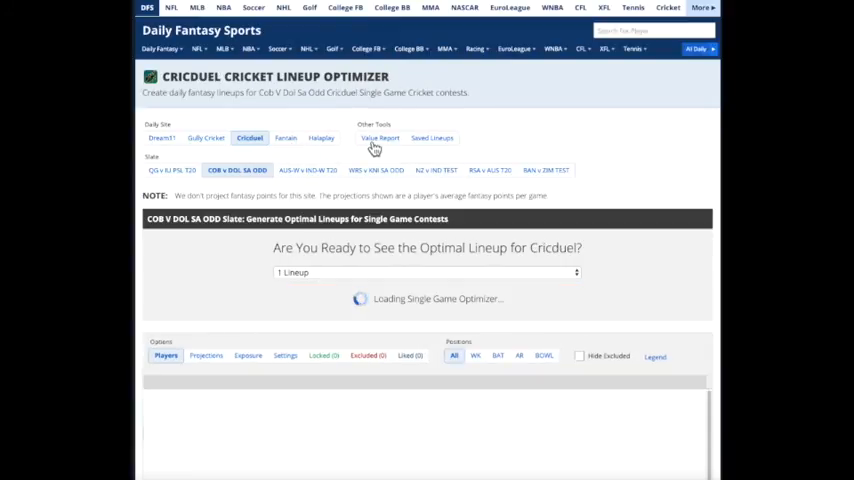
click(320, 123)
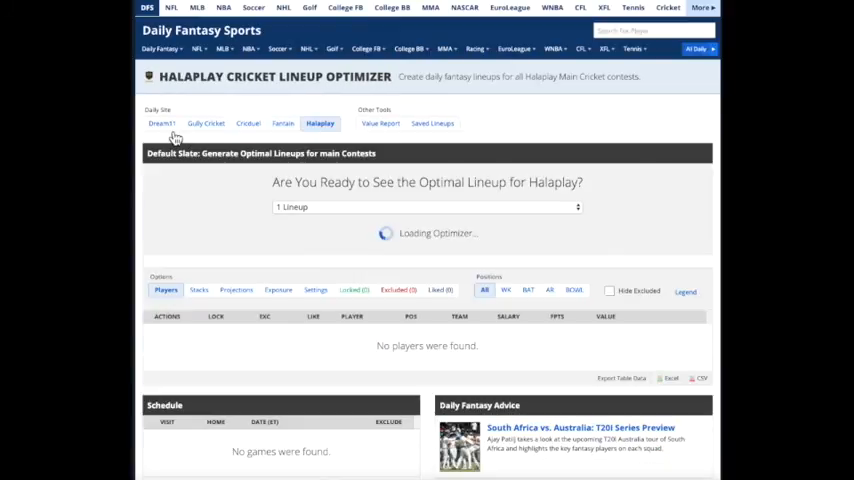
click(162, 123)
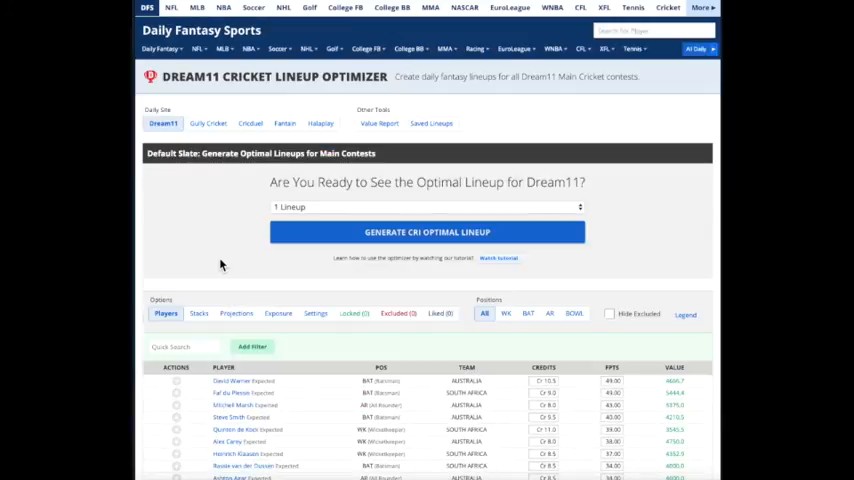
mouse_move(233, 262)
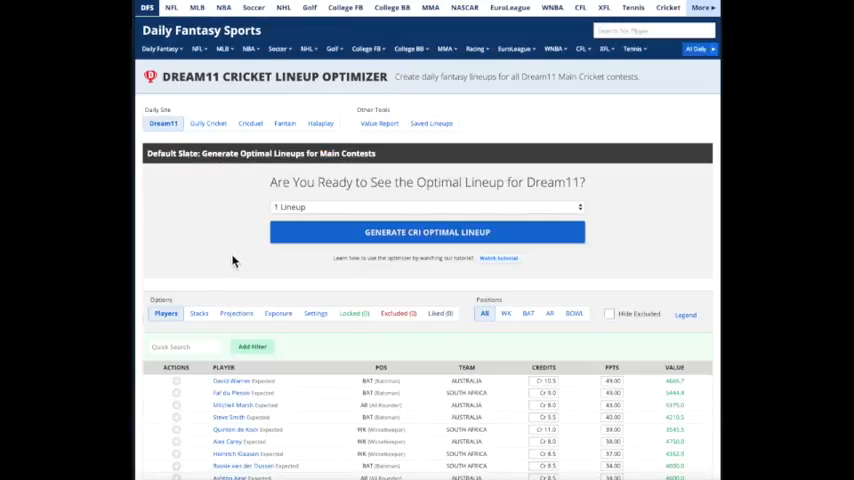